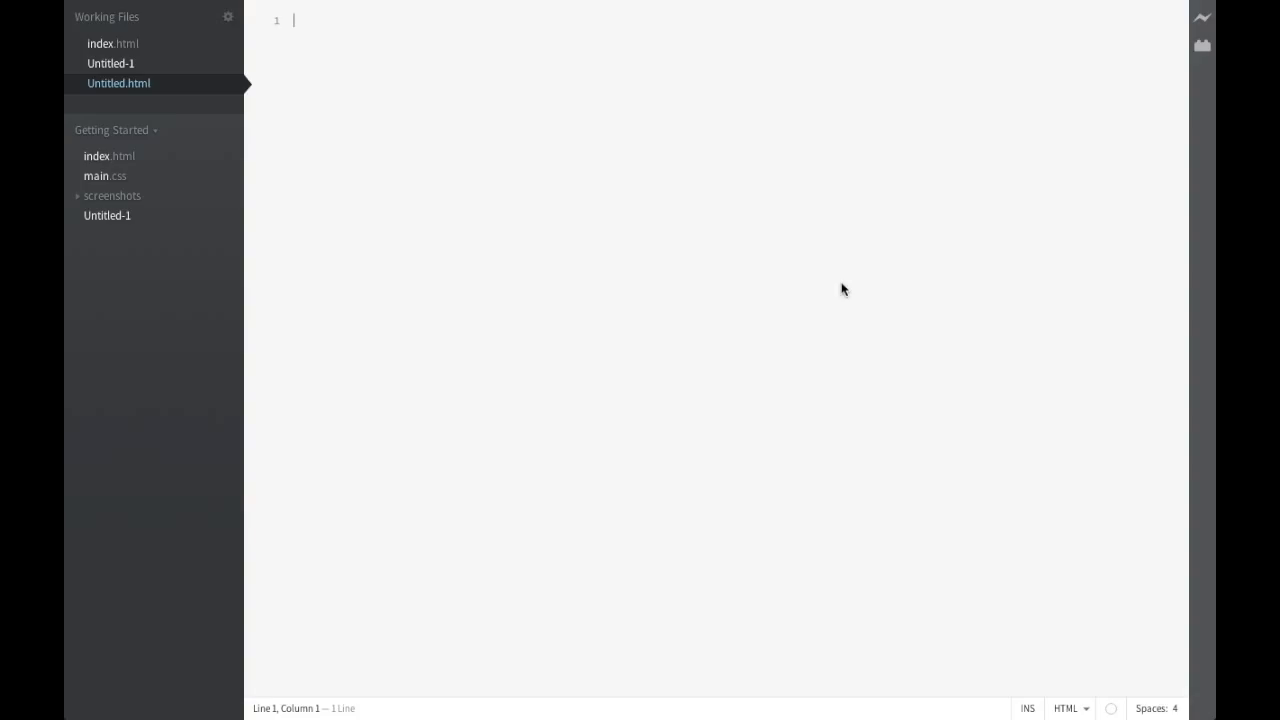
Step: Type the html, head and body tags, with the page title 'Tutorial 4'
type("<html>")
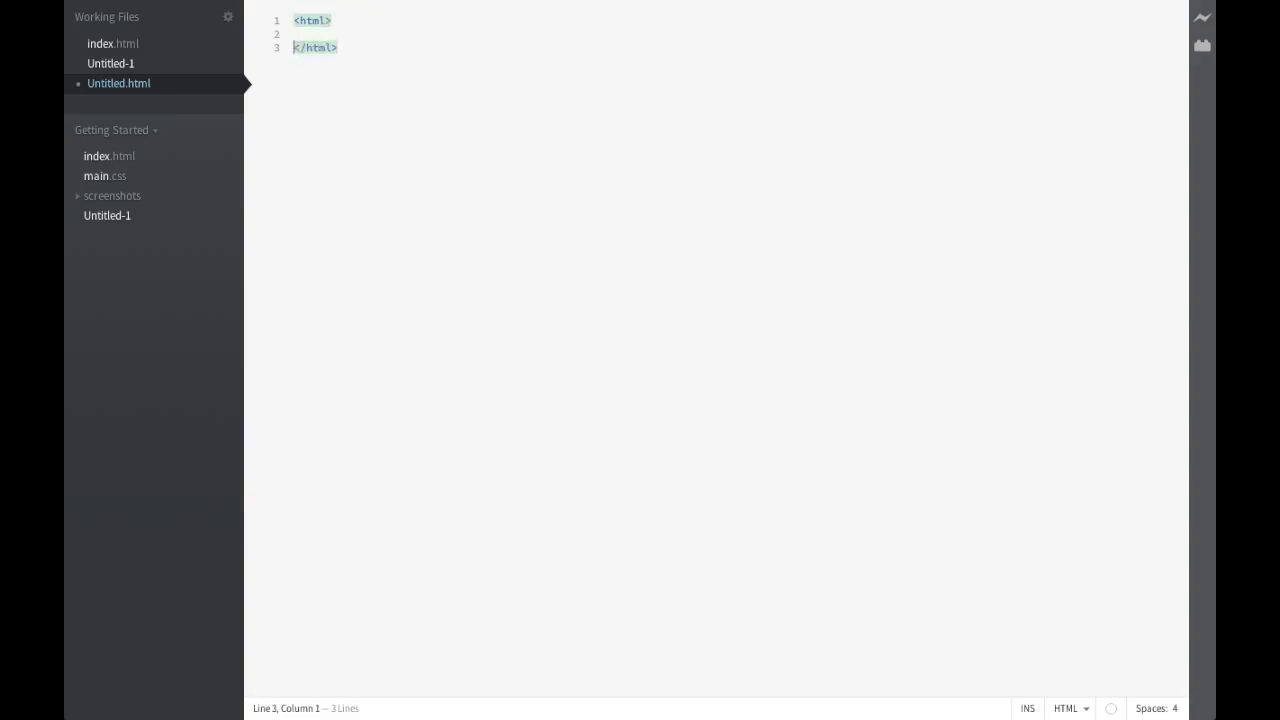
key("enter")
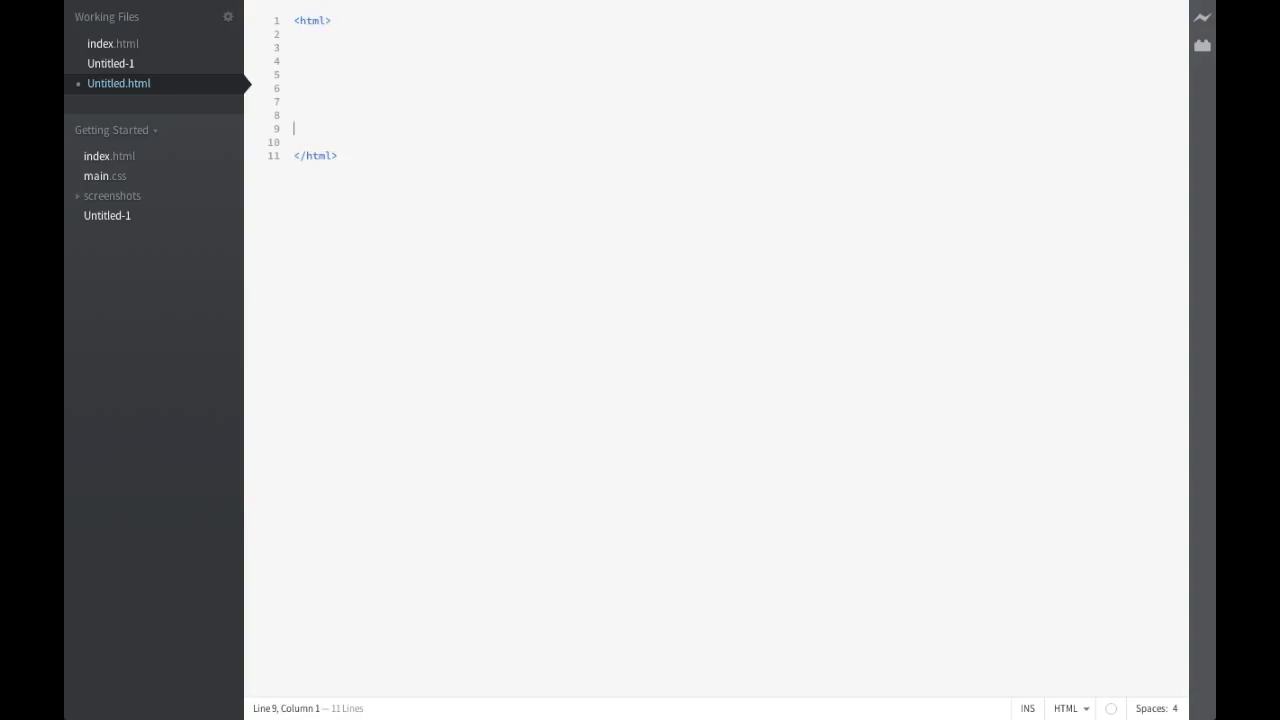
type("<")
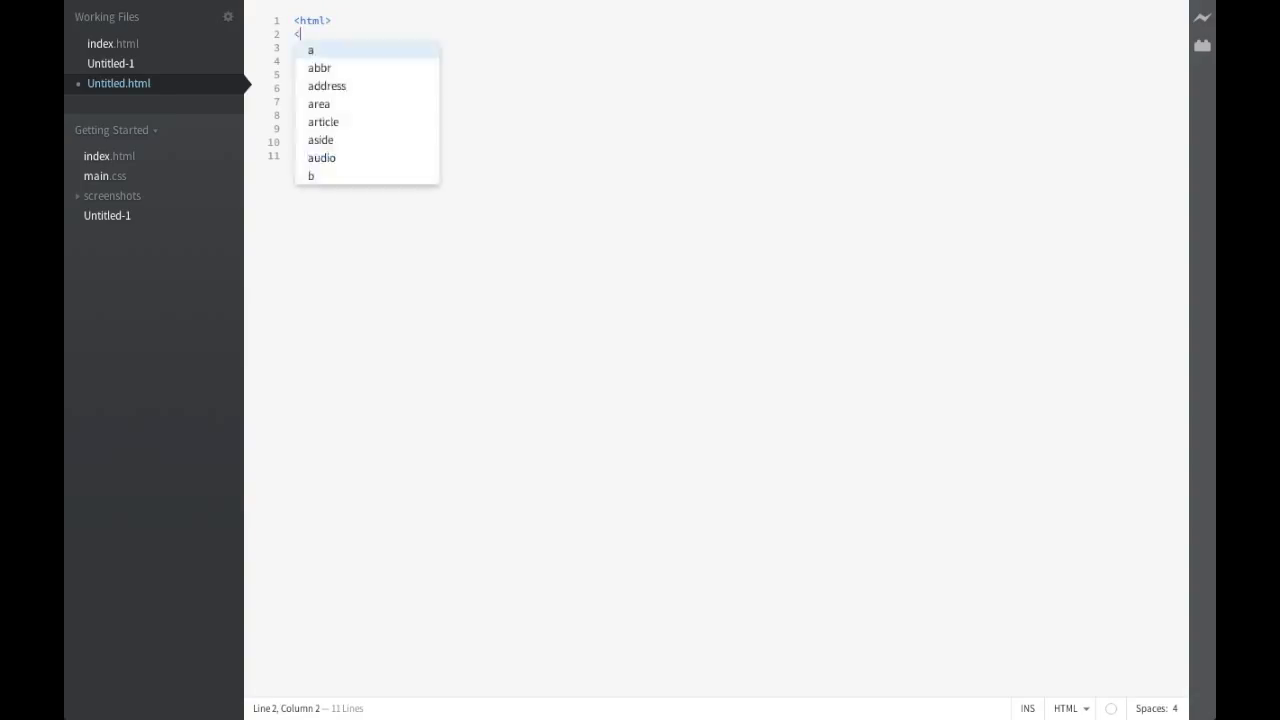
type("head>")
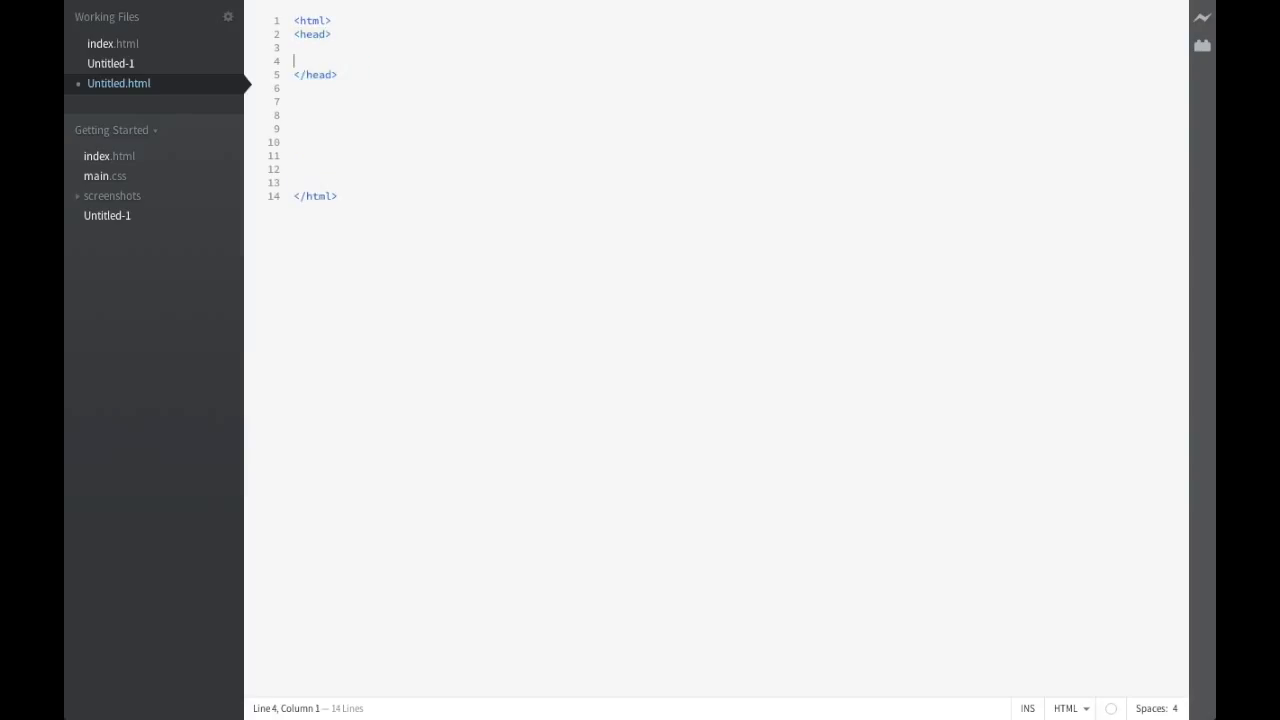
type("<title></title>")
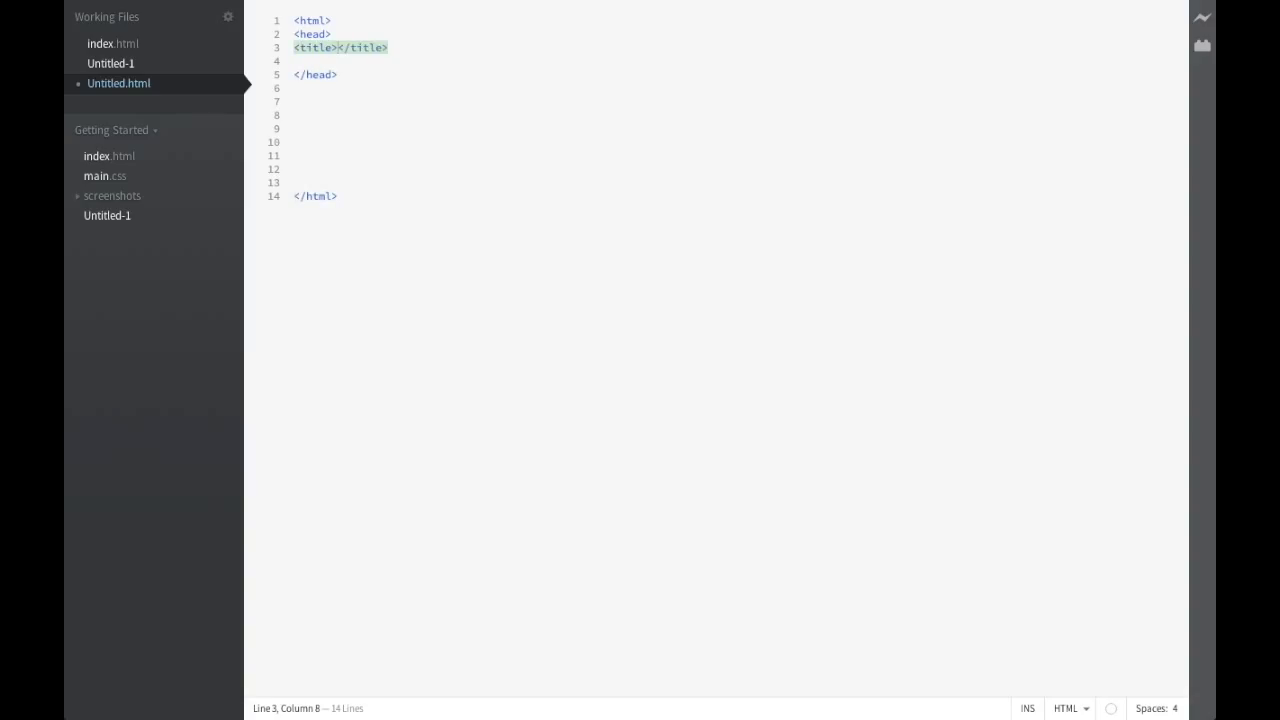
type("Tutorial 4")
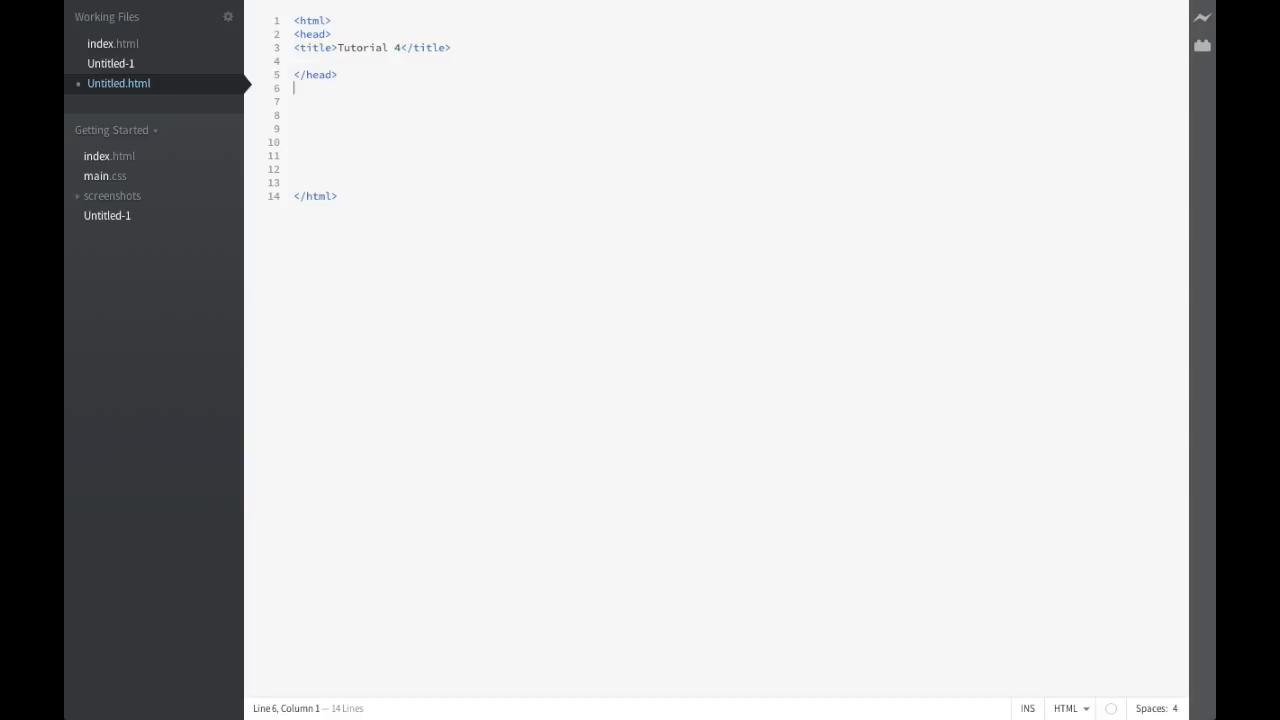
key("enter")
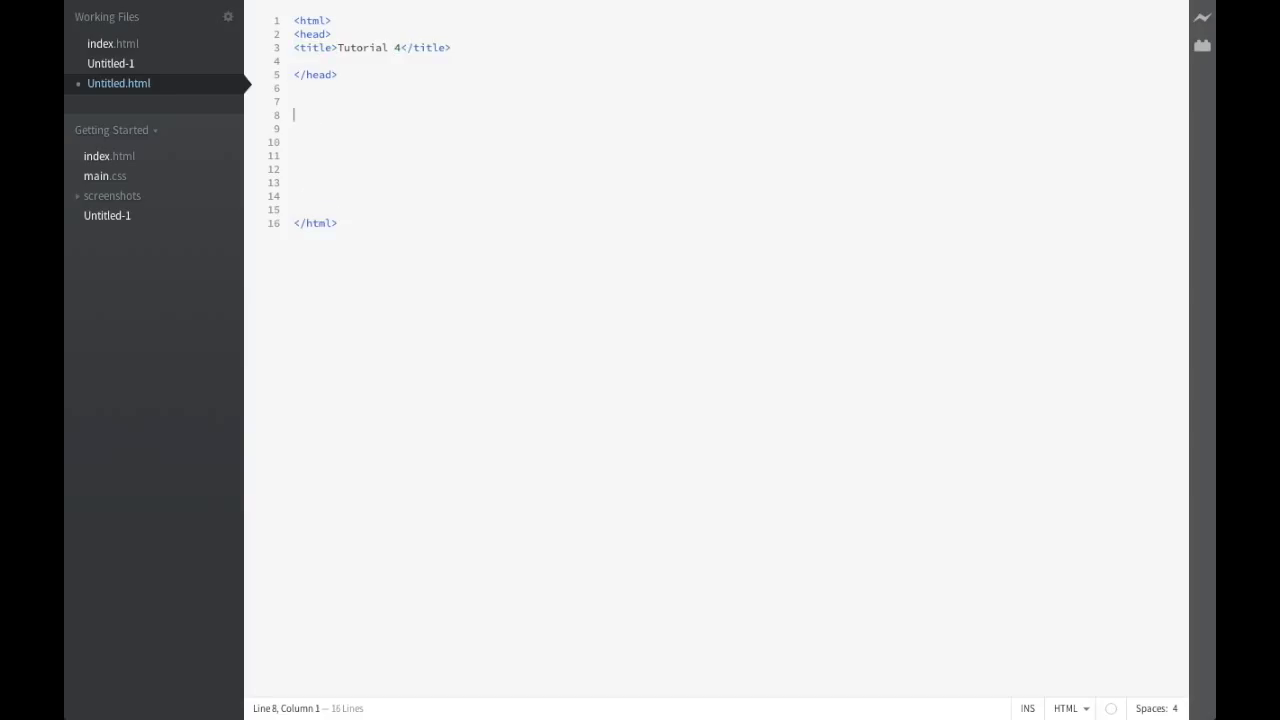
type("</body>")
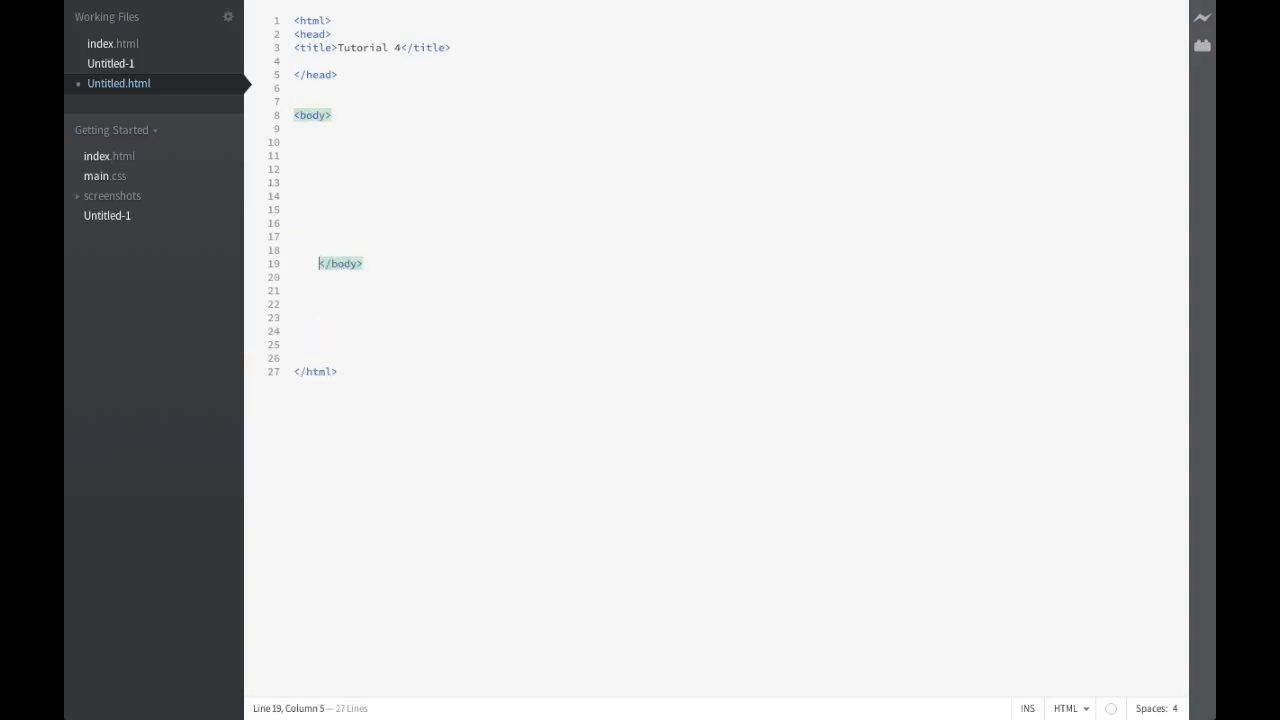
type("\\")
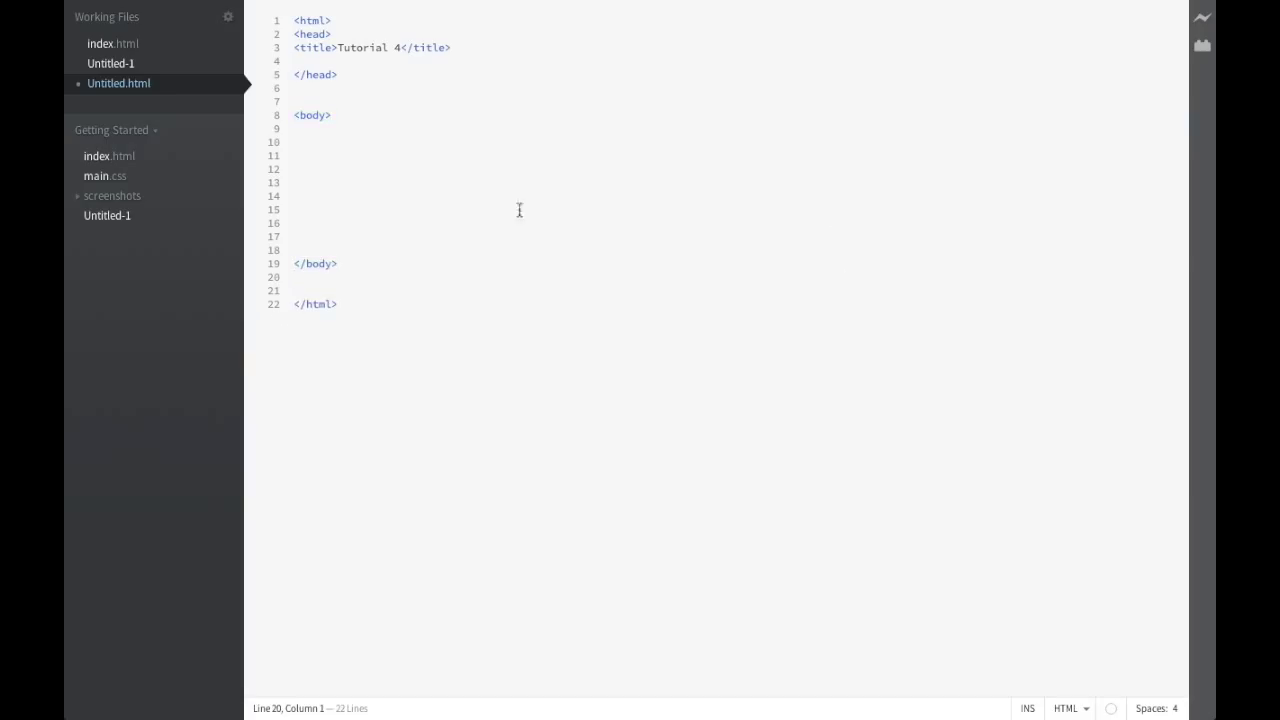
Step: Write 'This is our first line of text. No formatting is involved.' in the body and save
left_click(308, 142)
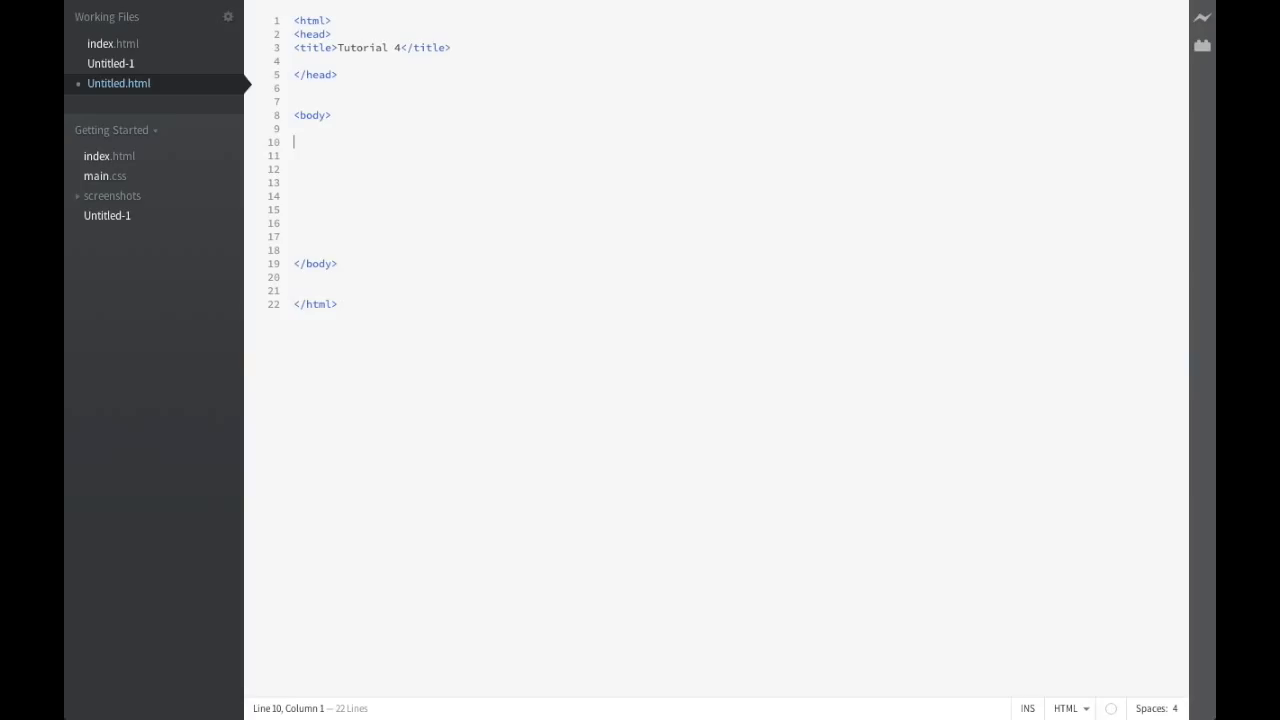
type("THI")
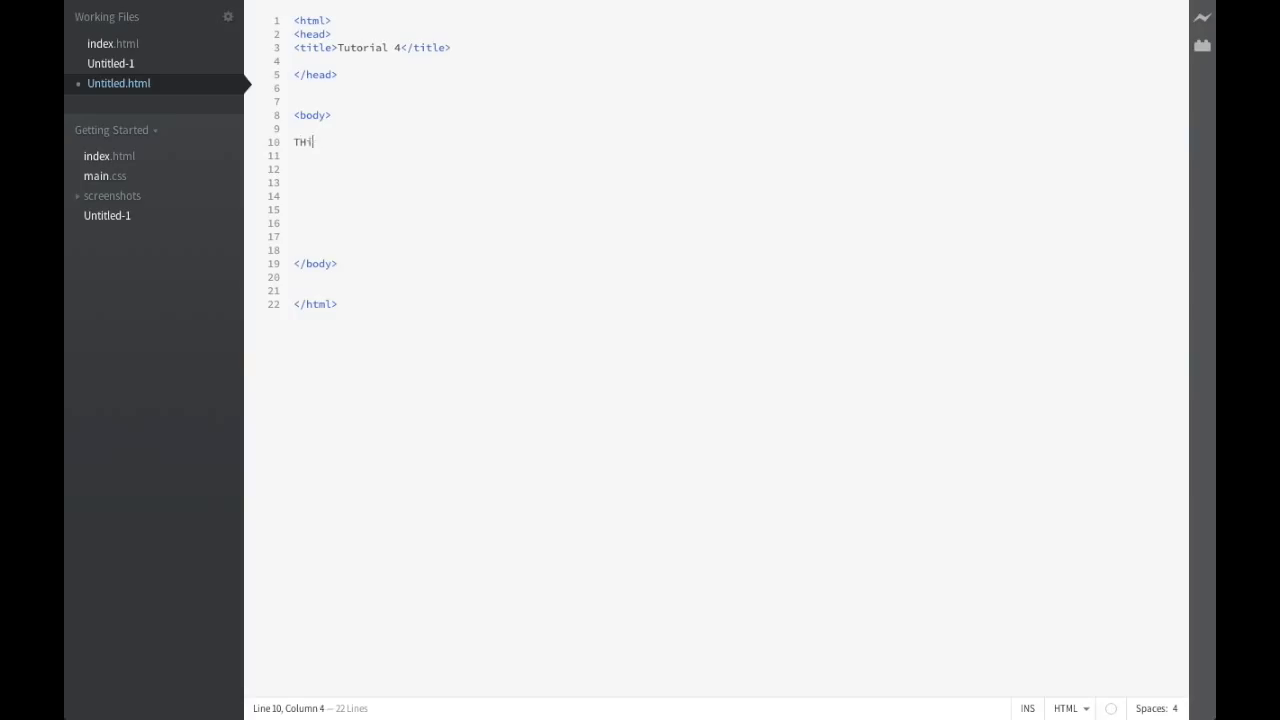
type("This is o")
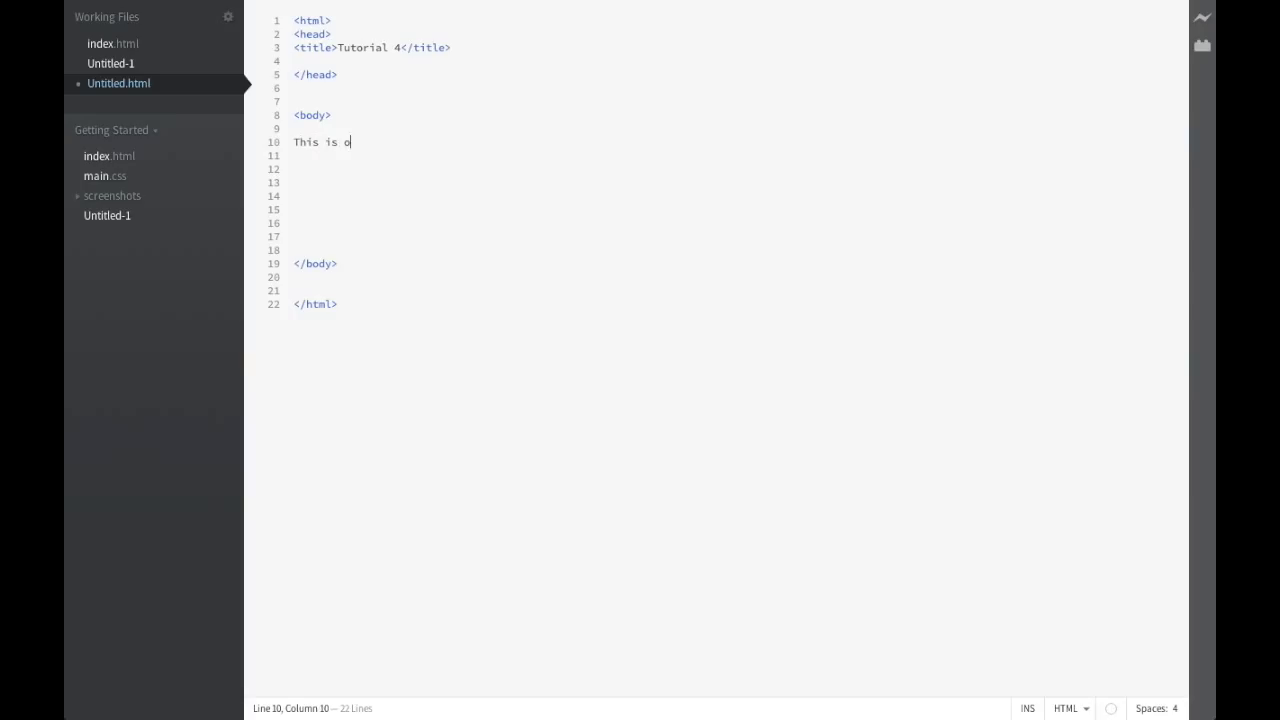
type("ur first li")
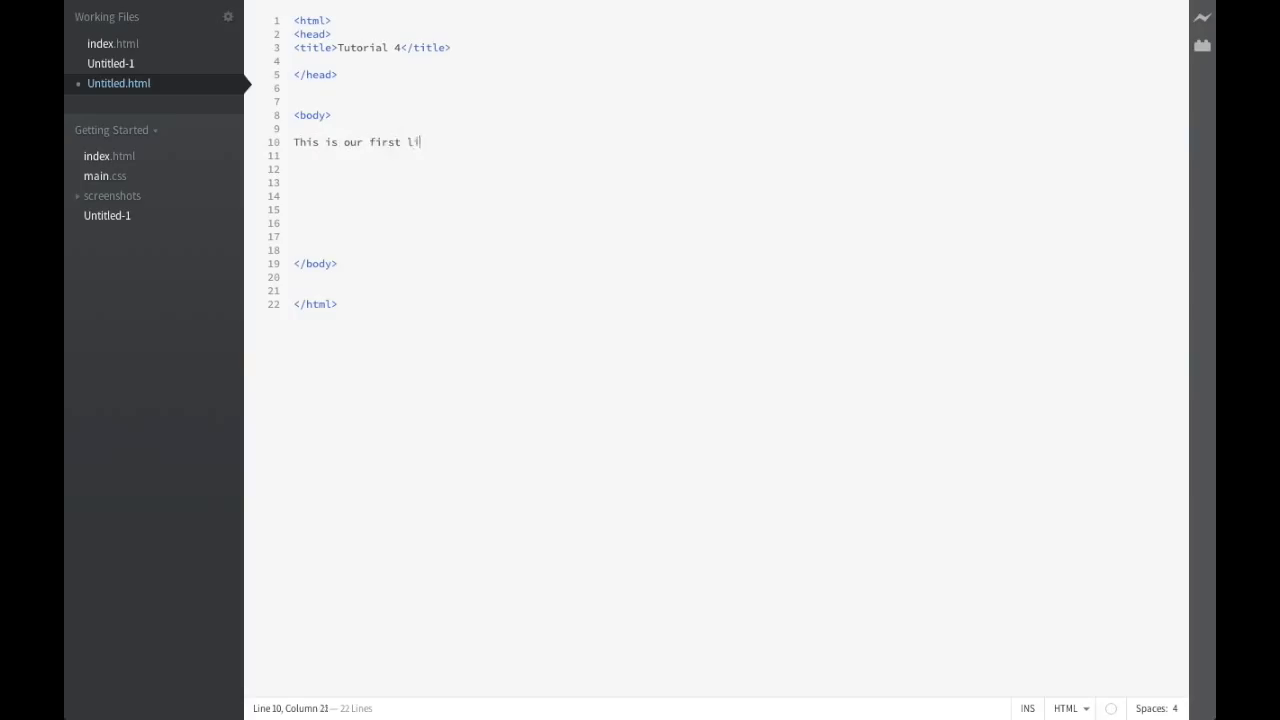
type("ne of texx")
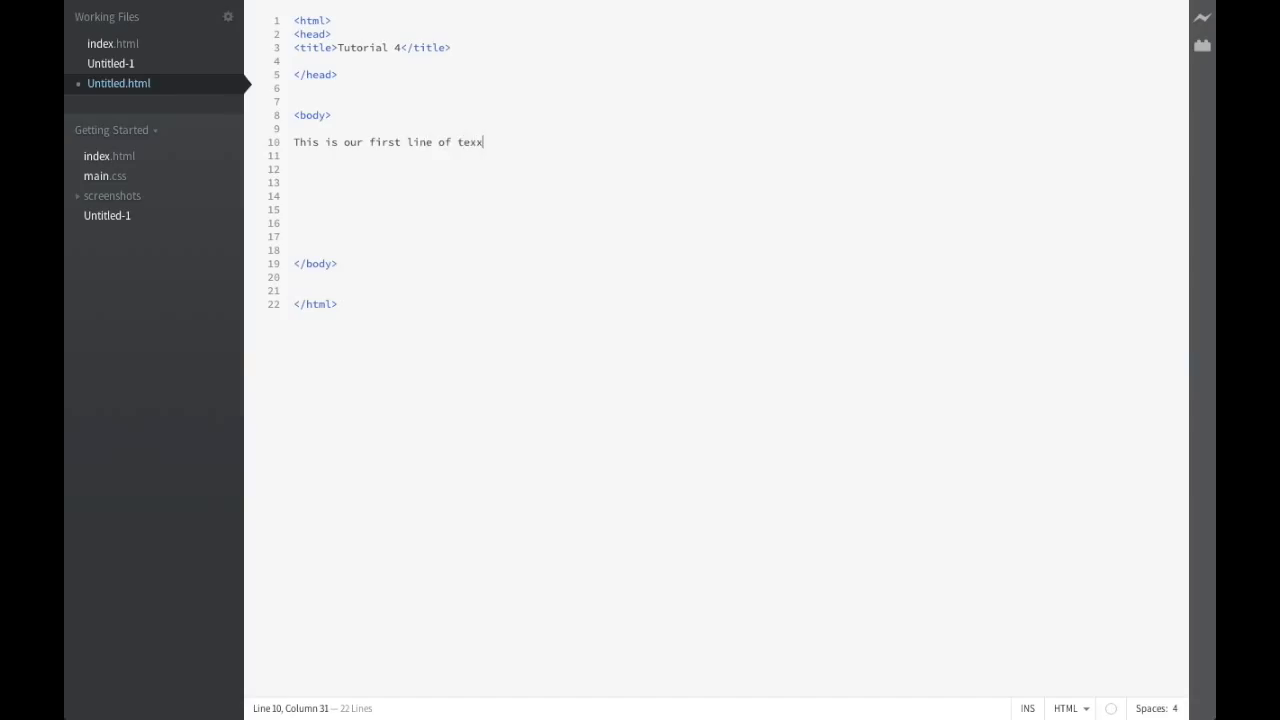
type("t. NO")
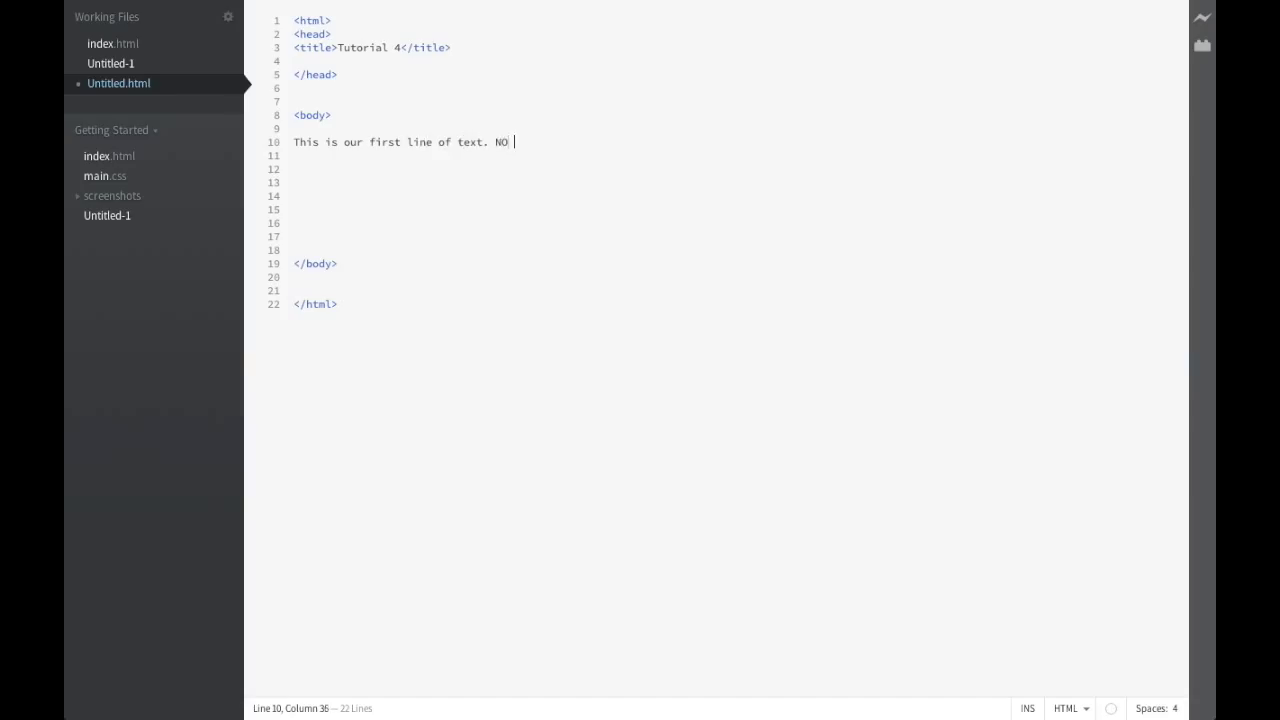
type("o formatting is involve")
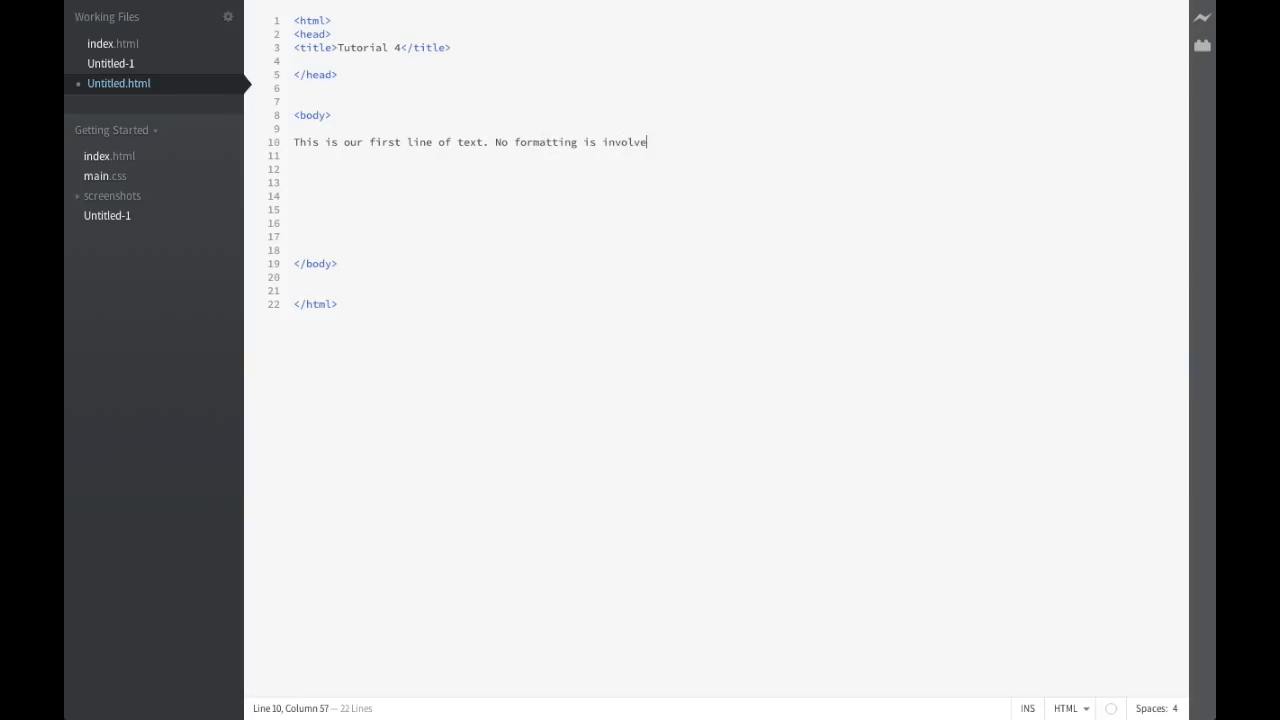
type("d.")
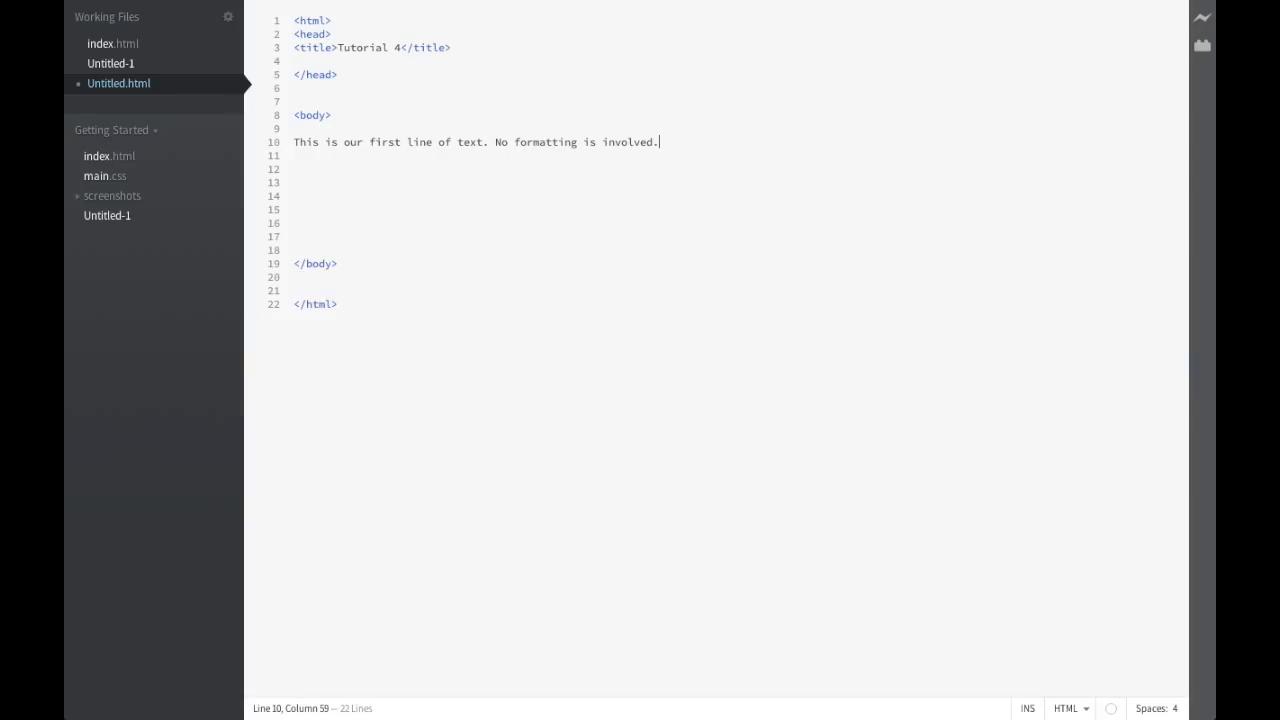
key("Return")
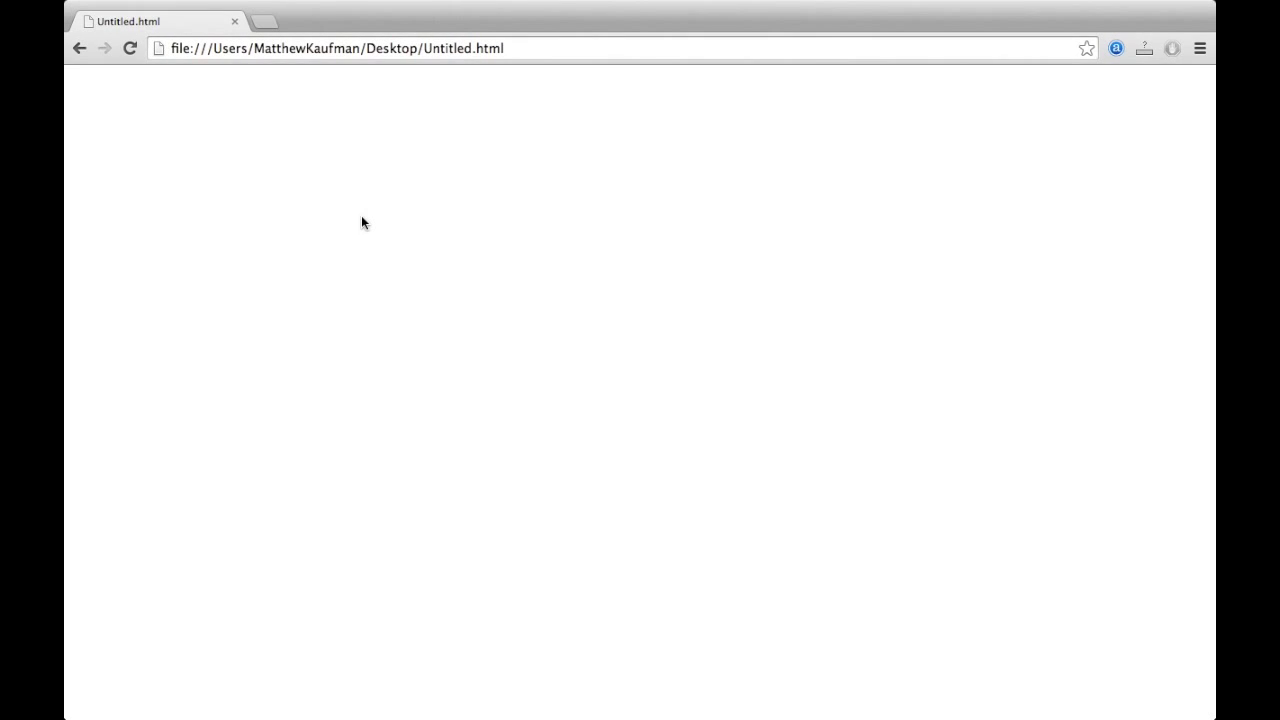
left_click(129, 48)
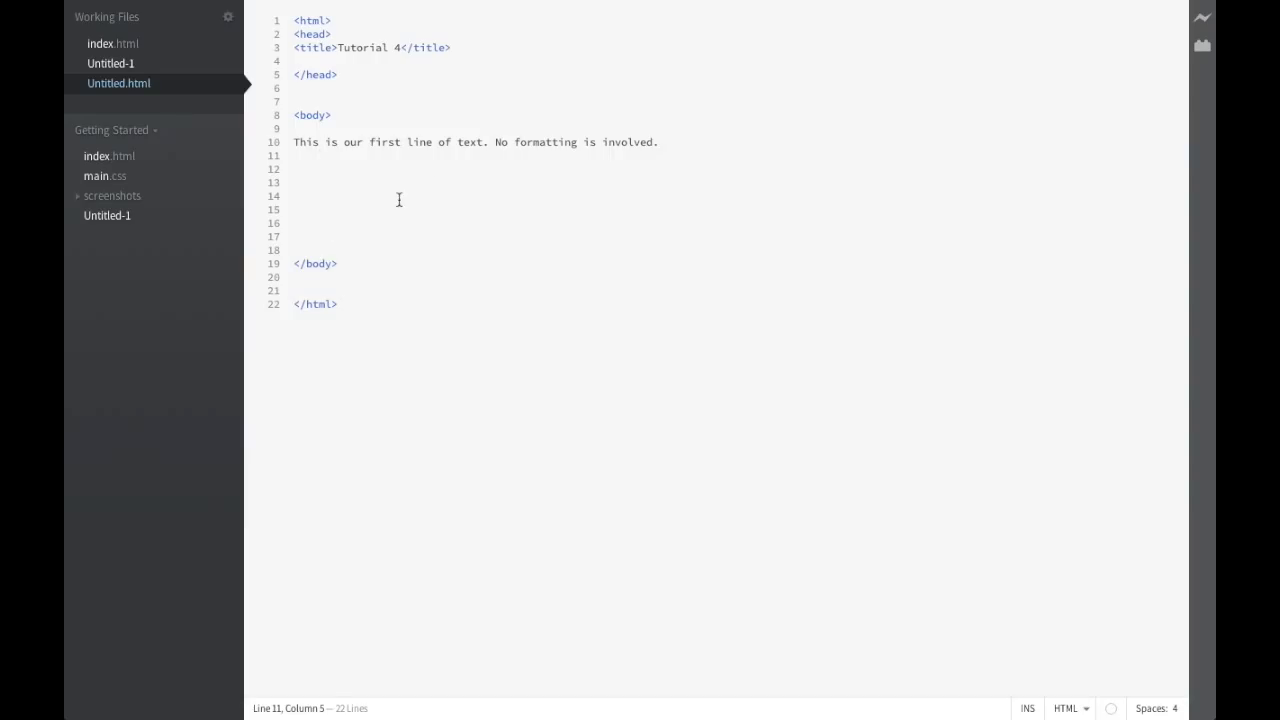
Step: Add a <br> and 'This is our second line of text. New fonts!', then preview in Chrome
type("<br>")
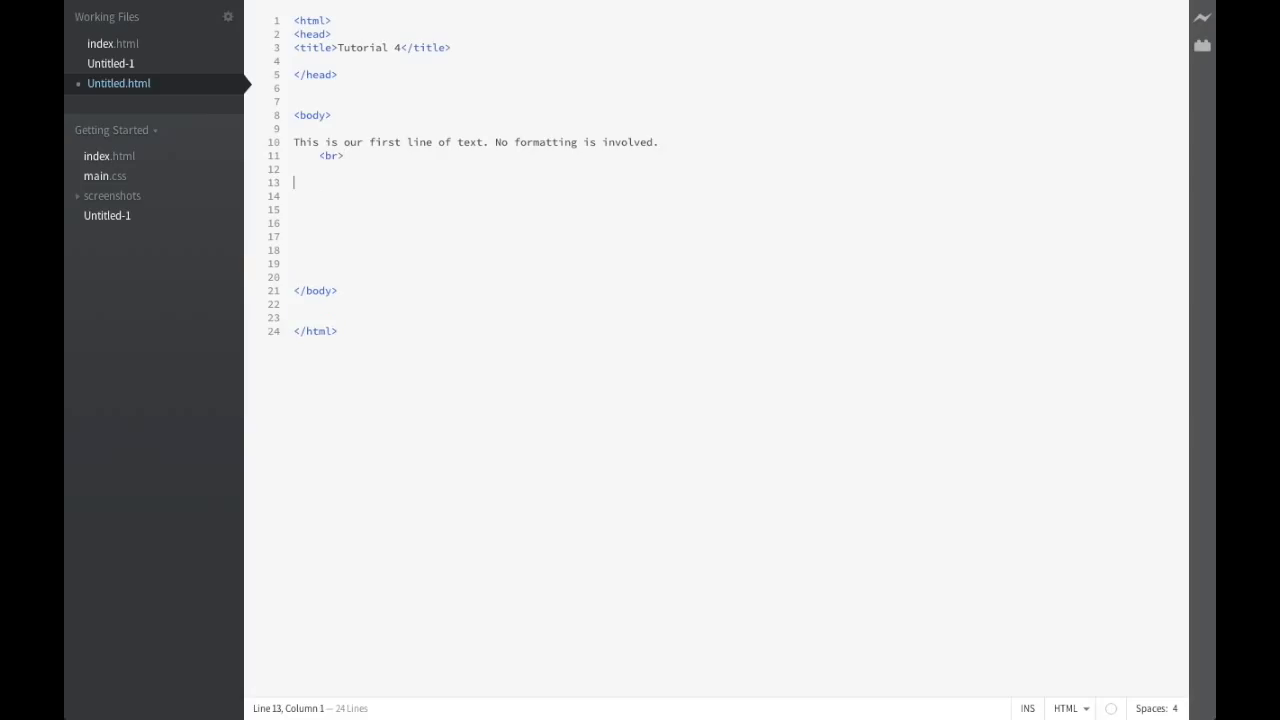
type("This")
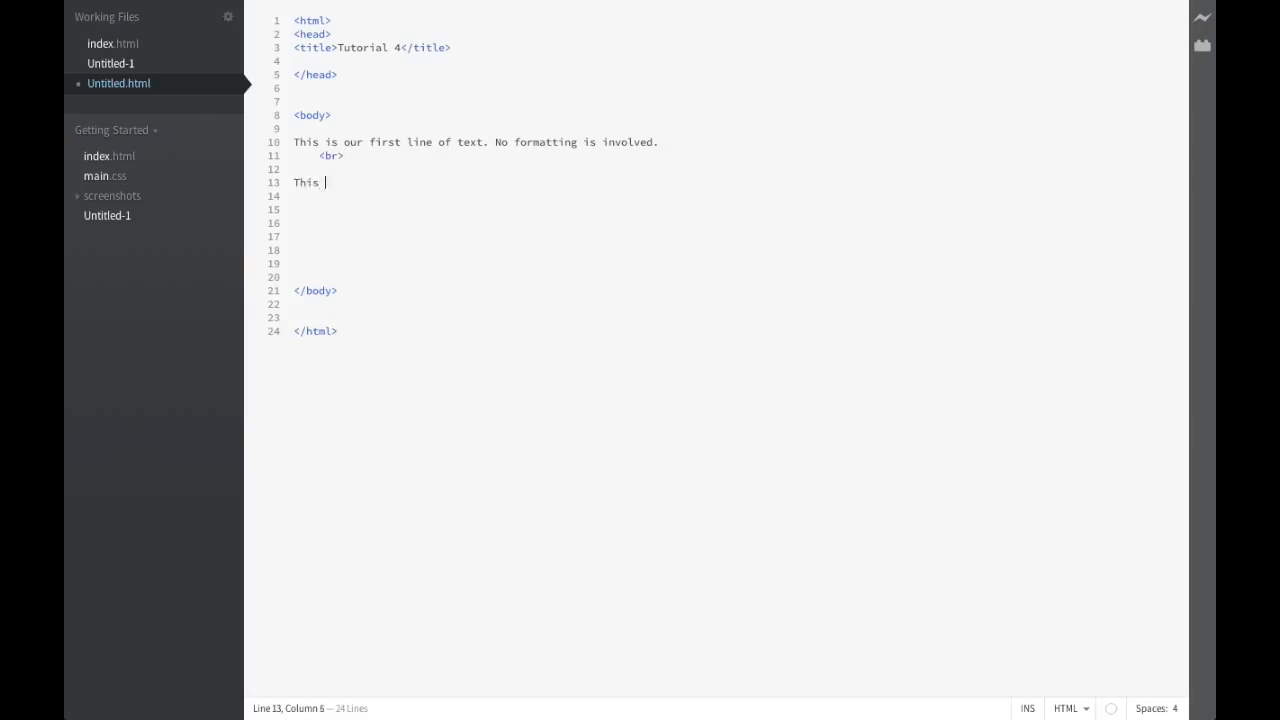
type("is our second")
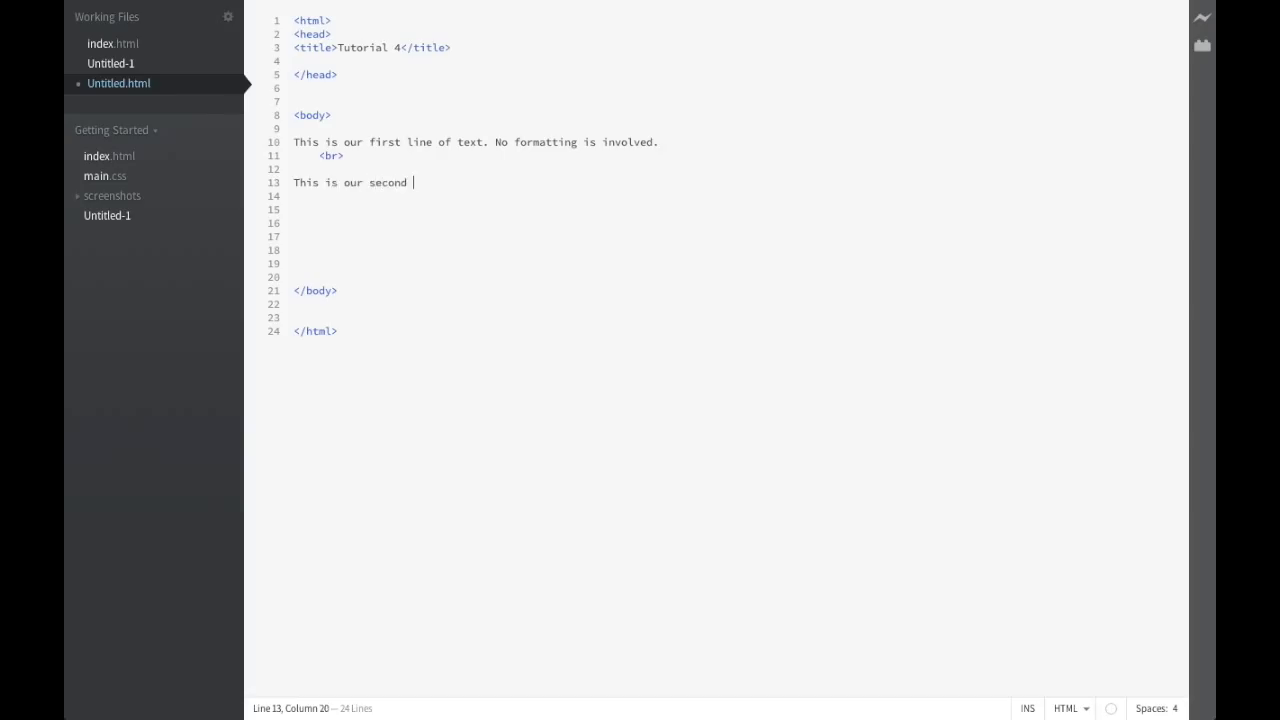
type("line of tex")
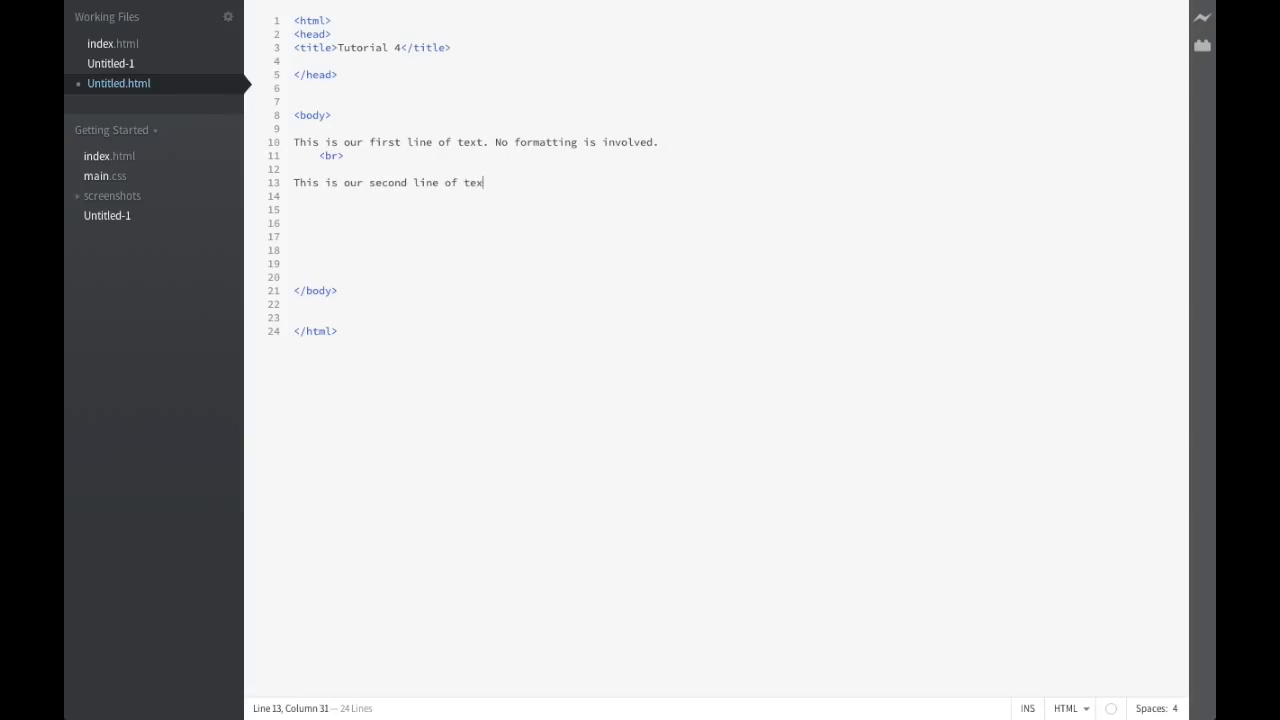
type("t. New")
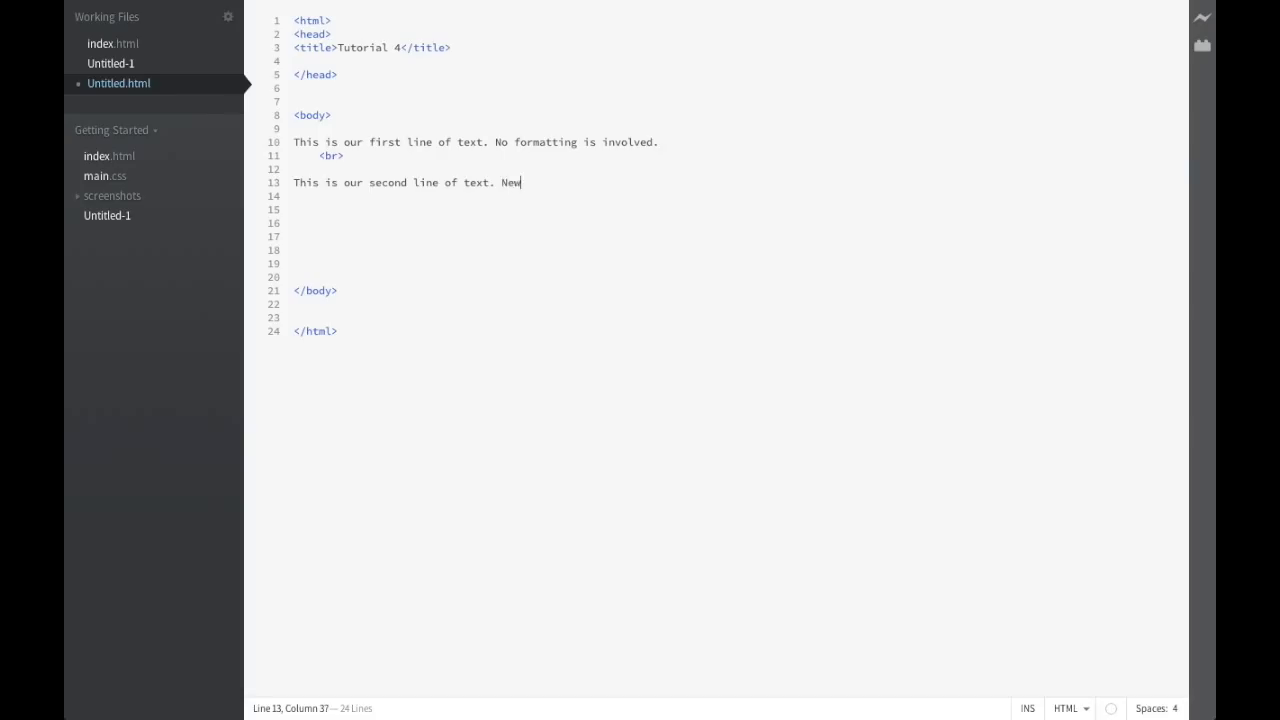
type("fonts!")
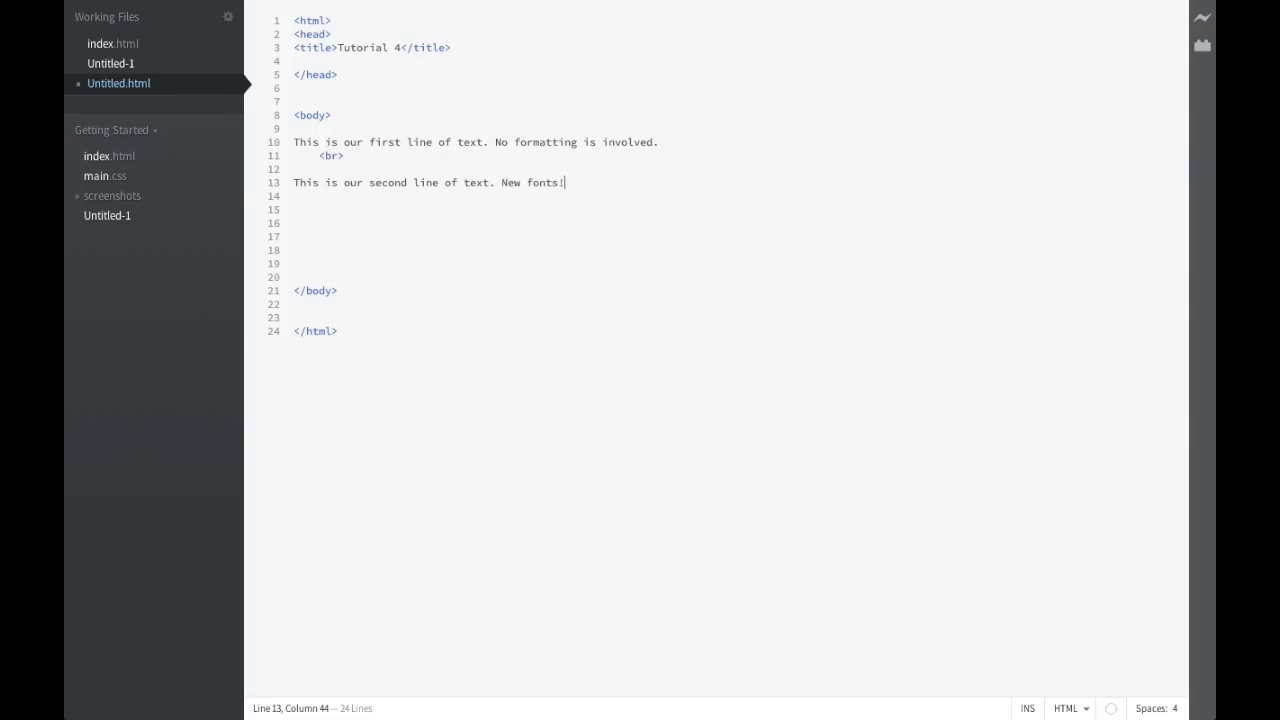
left_click(310, 182)
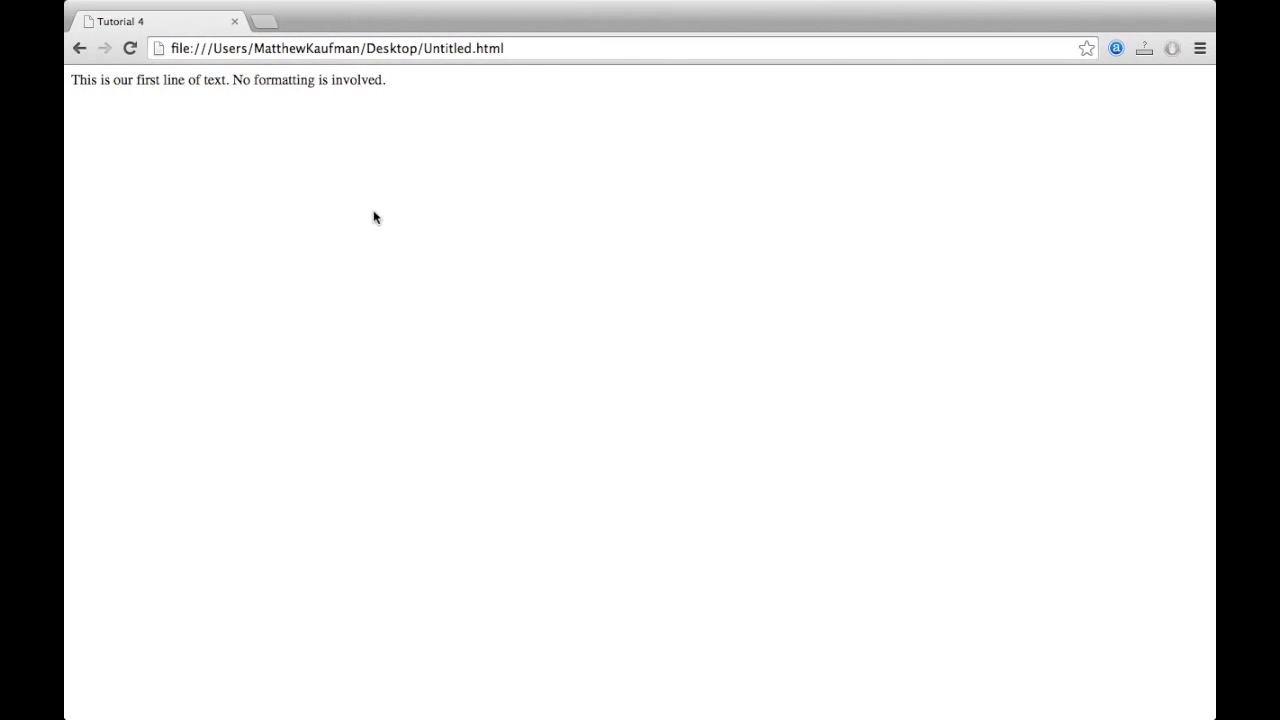
left_click(129, 48)
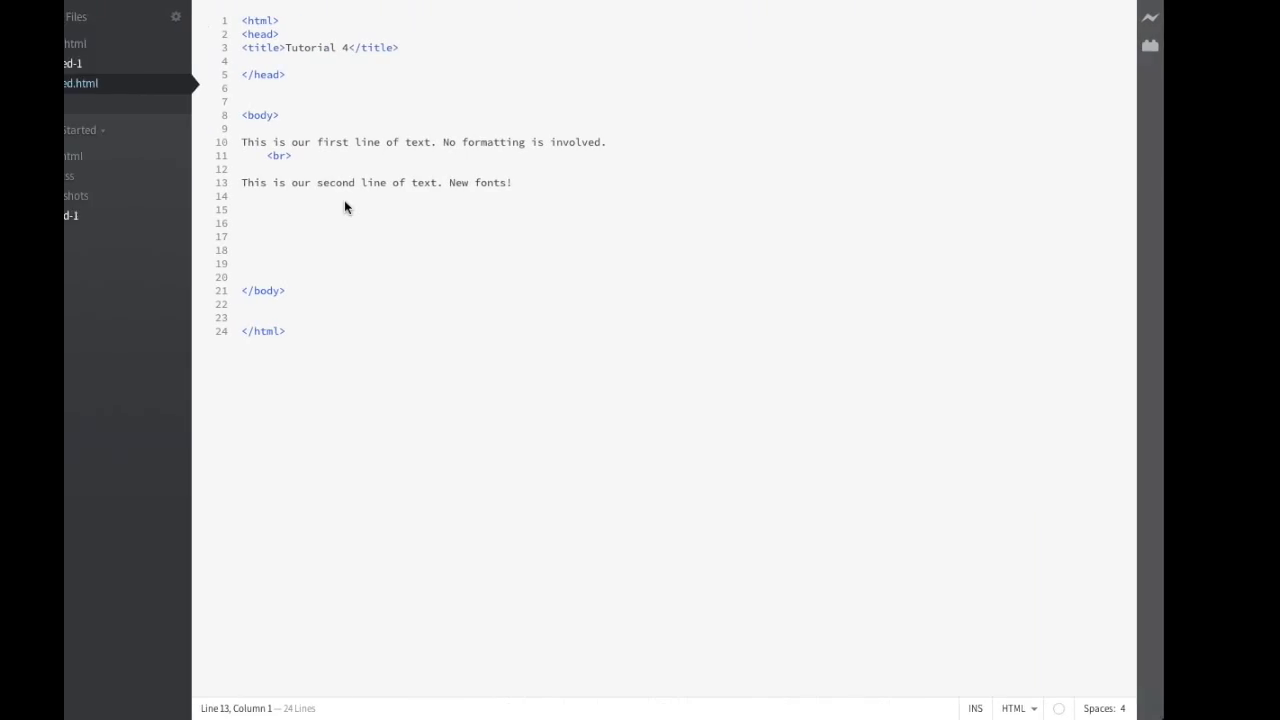
Step: Wrap the second line in <font face="verdana"> and </font>, then view it in Chrome
type("<")
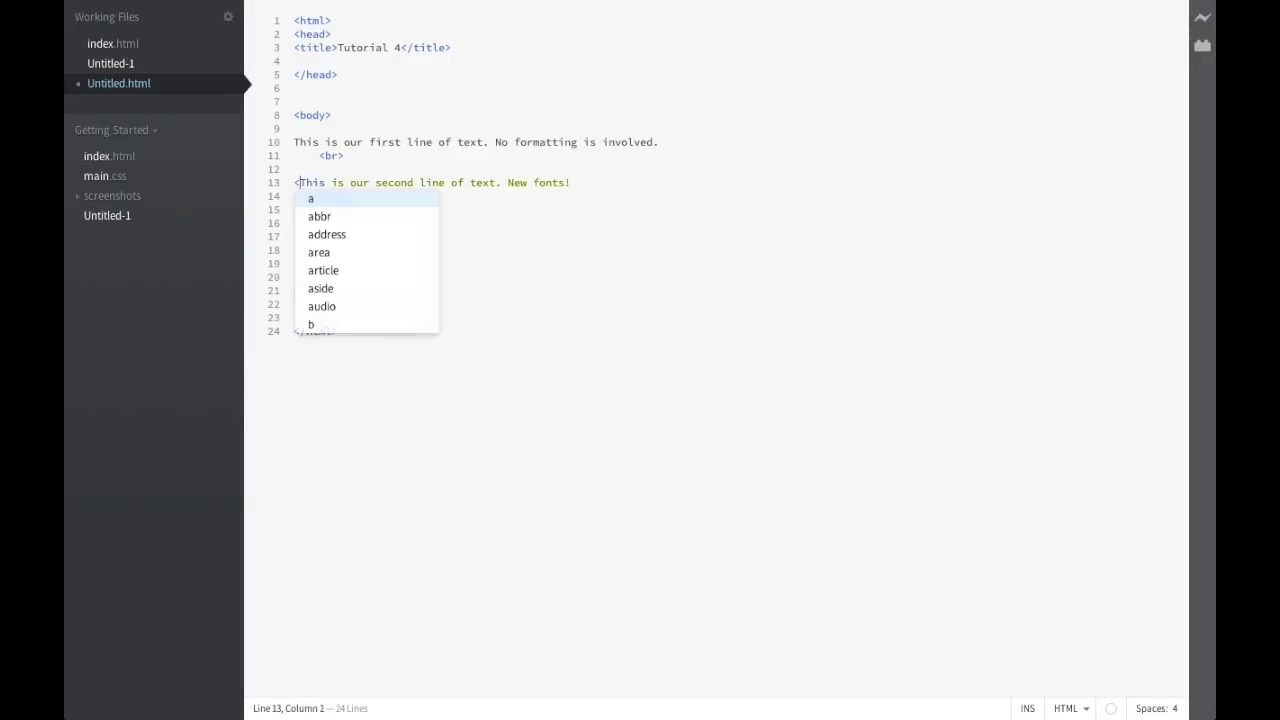
type("font")
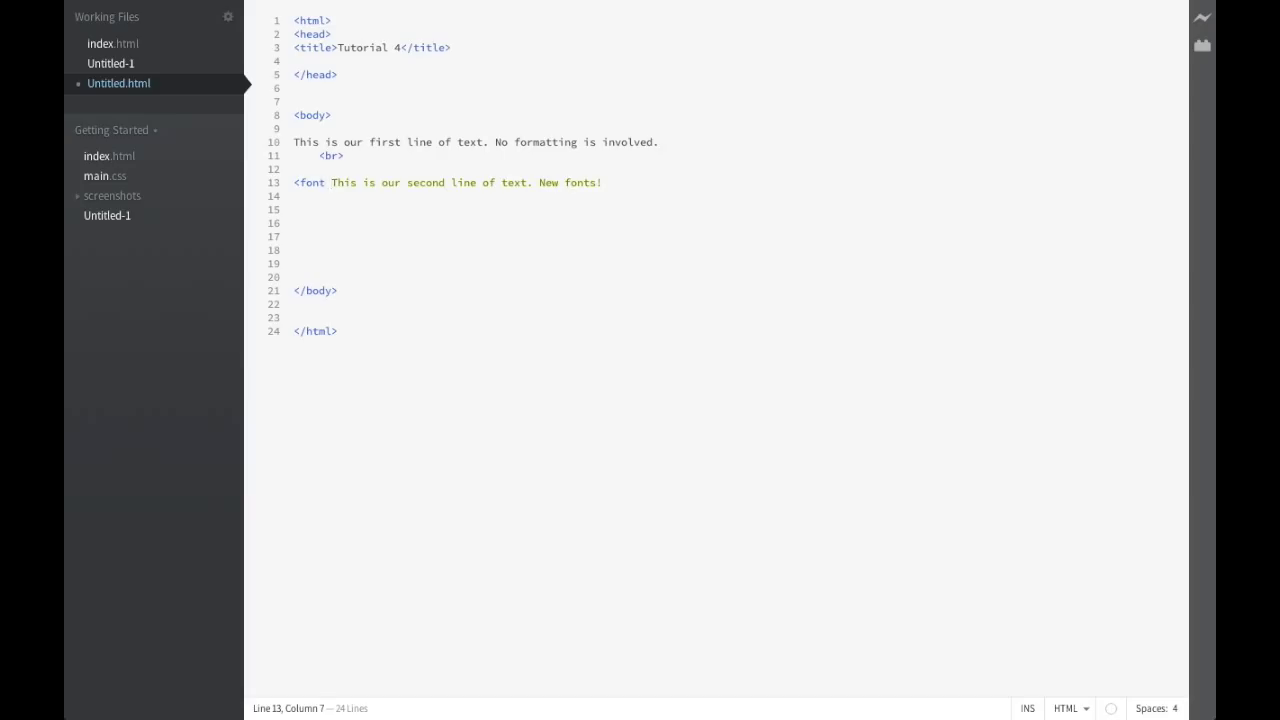
type("fa")
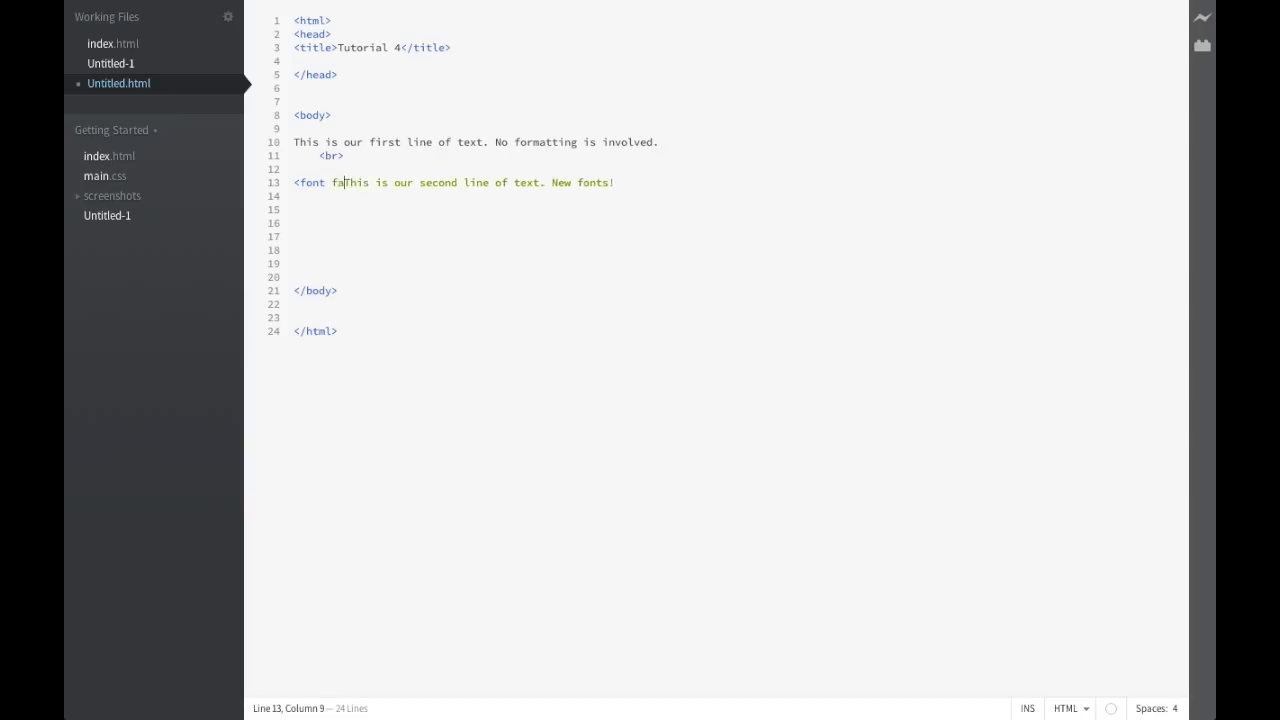
type("ce=")
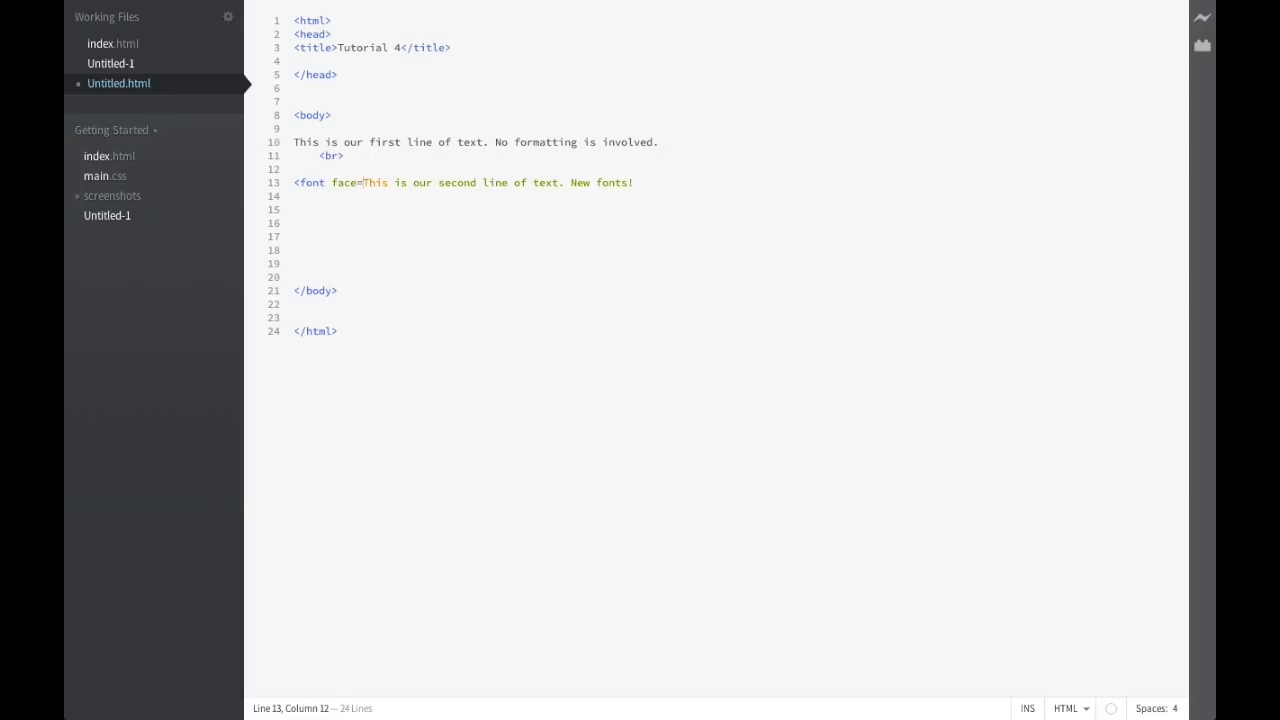
type("\"")
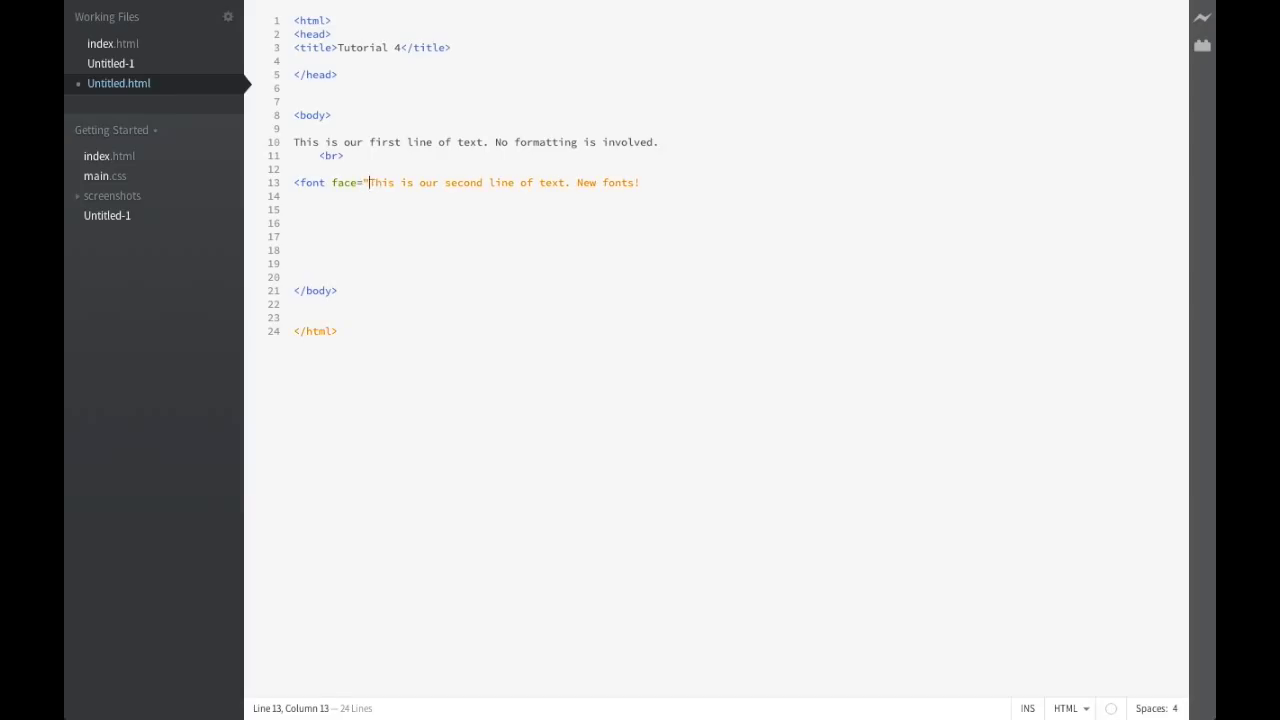
type("verda")
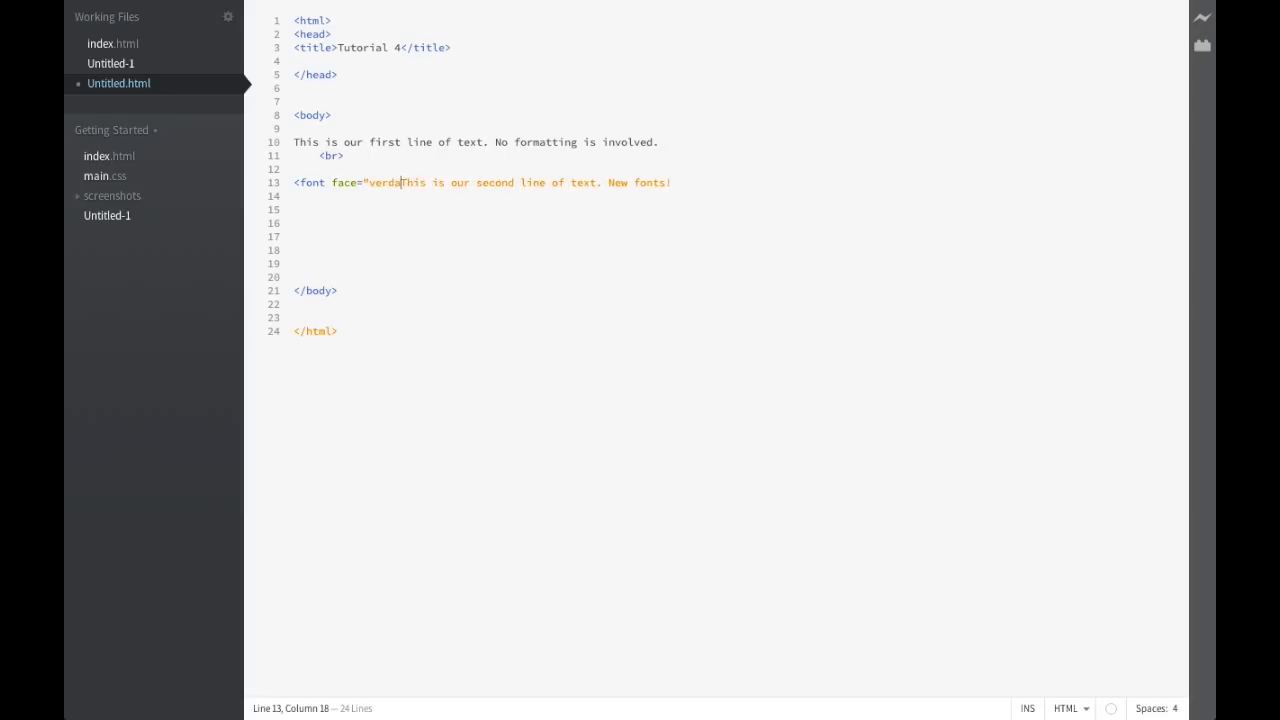
type("na\">")
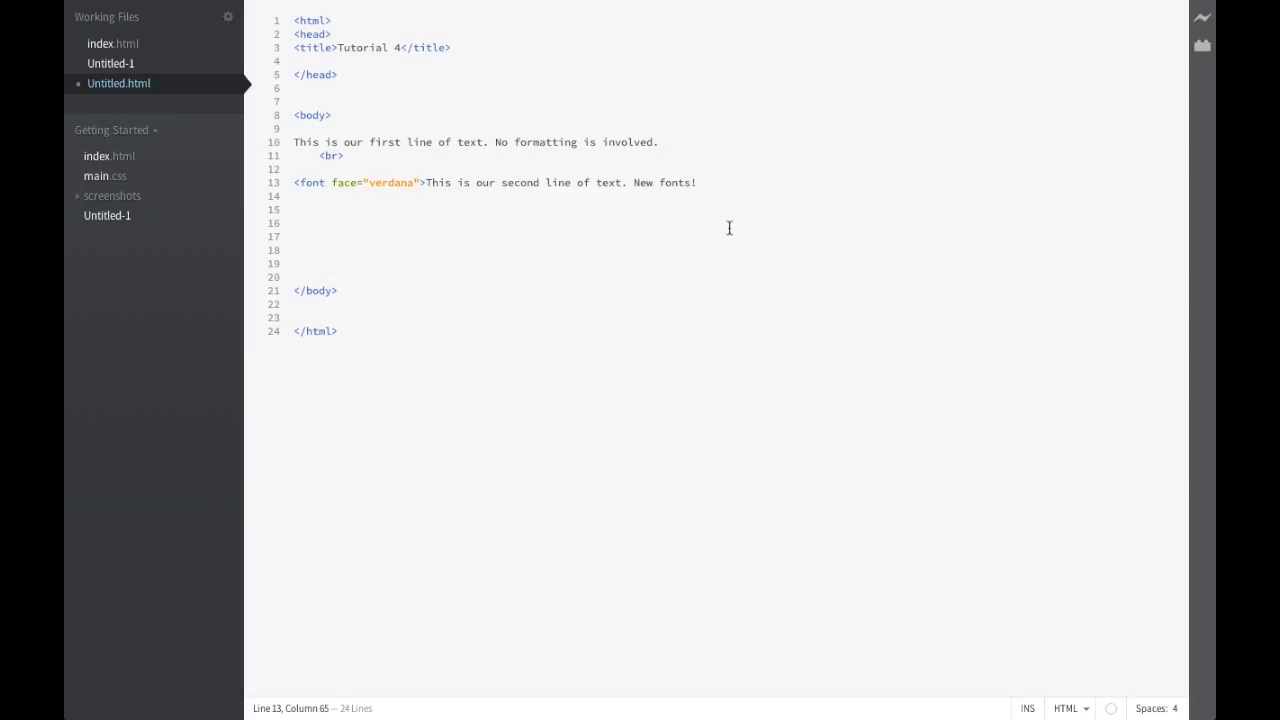
type("</font>")
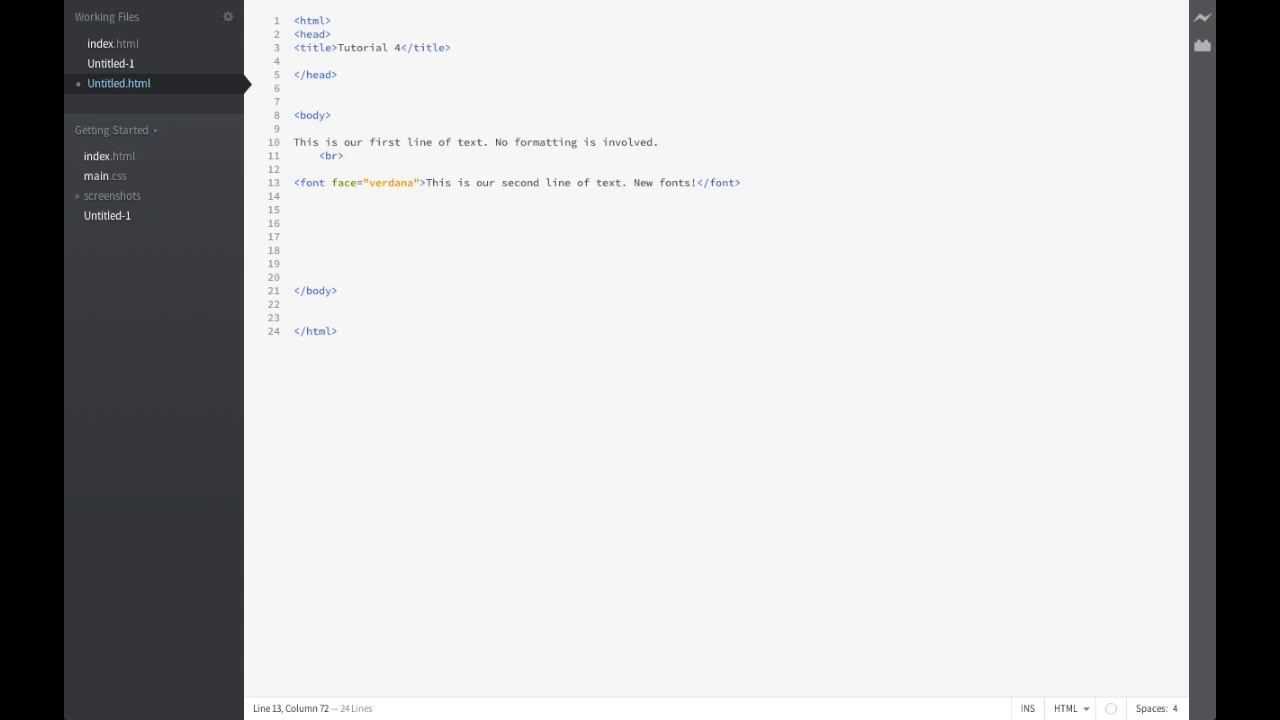
left_click(740, 182)
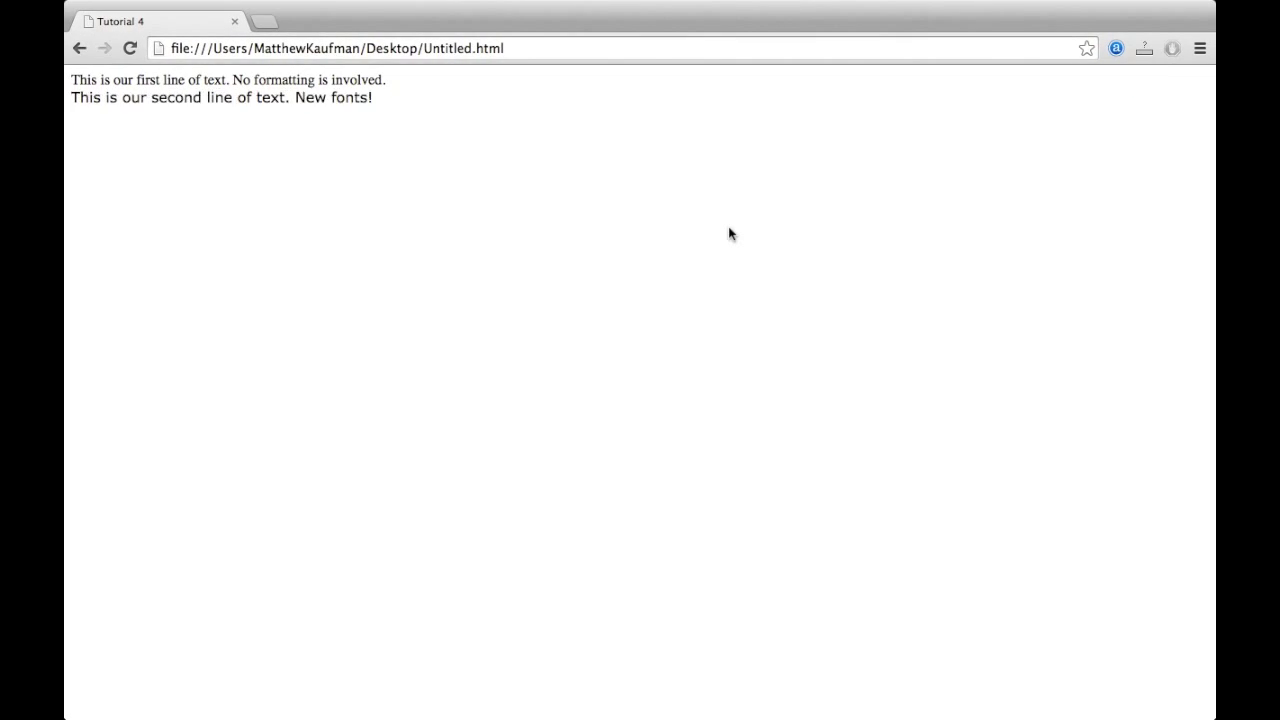
mouse_move(128, 130)
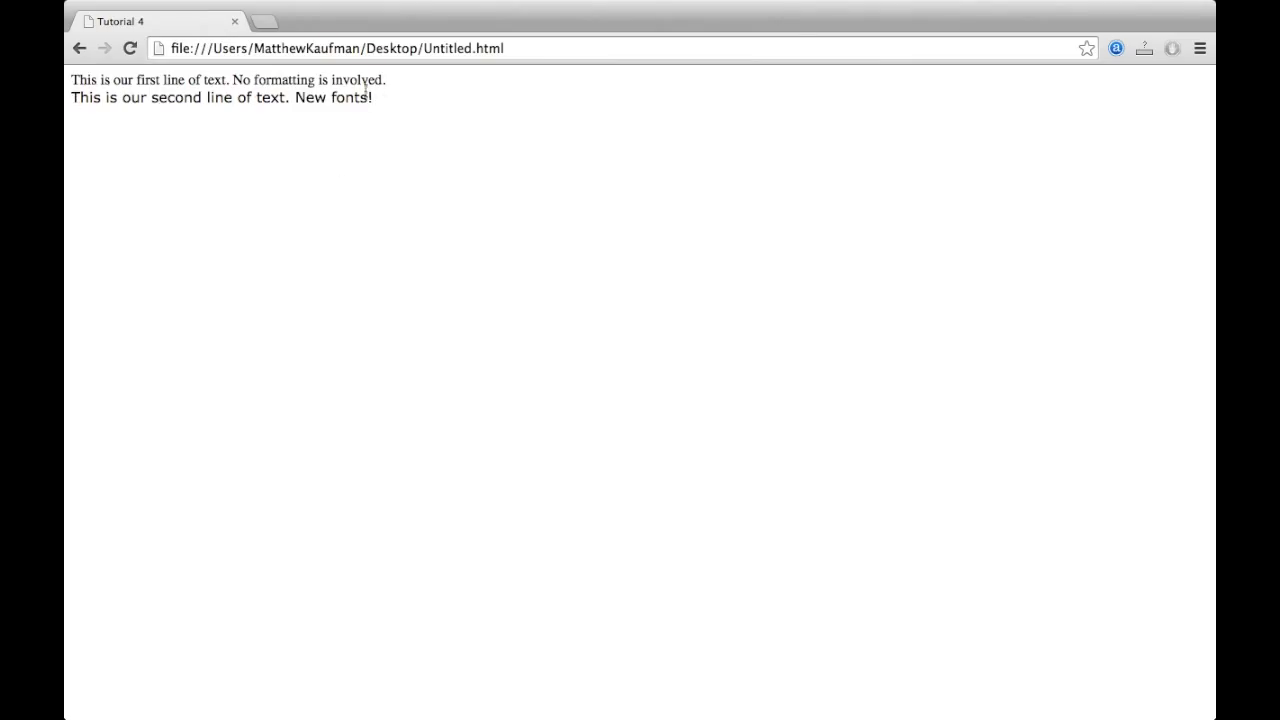
mouse_move(322, 183)
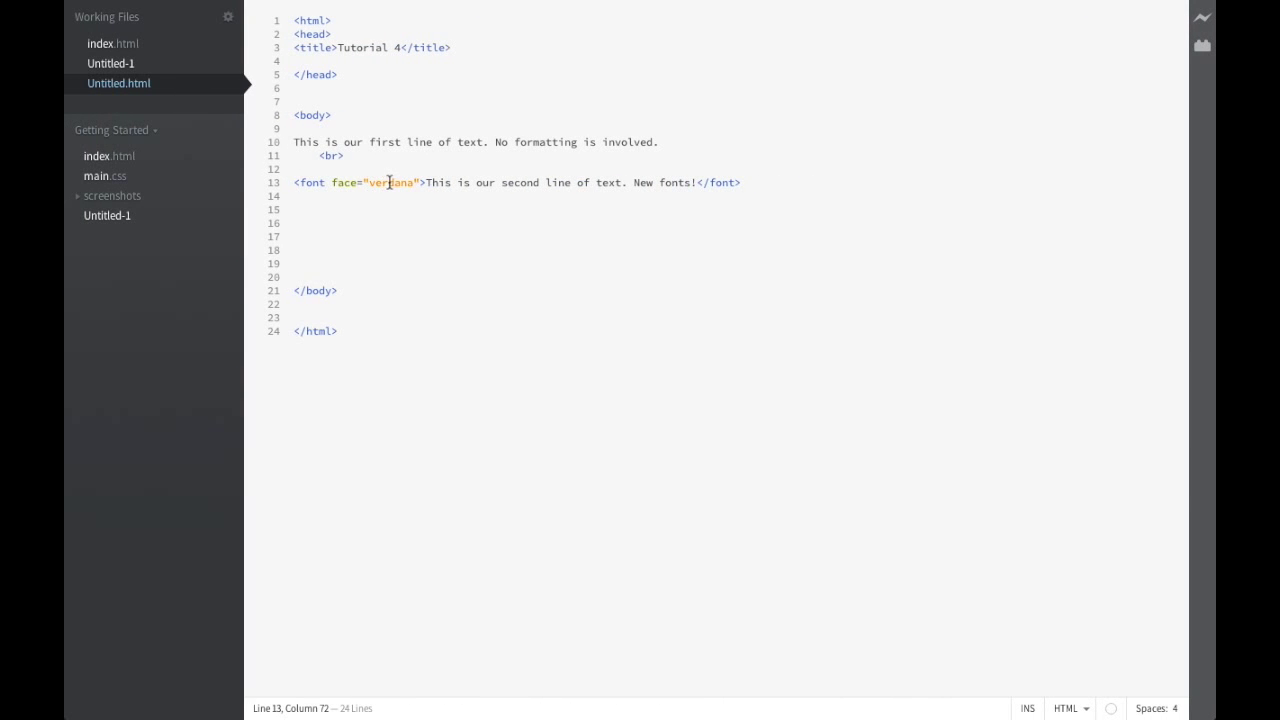
Step: Replace the font face 'verdana' with 'comic sans MS'
double_click(390, 182)
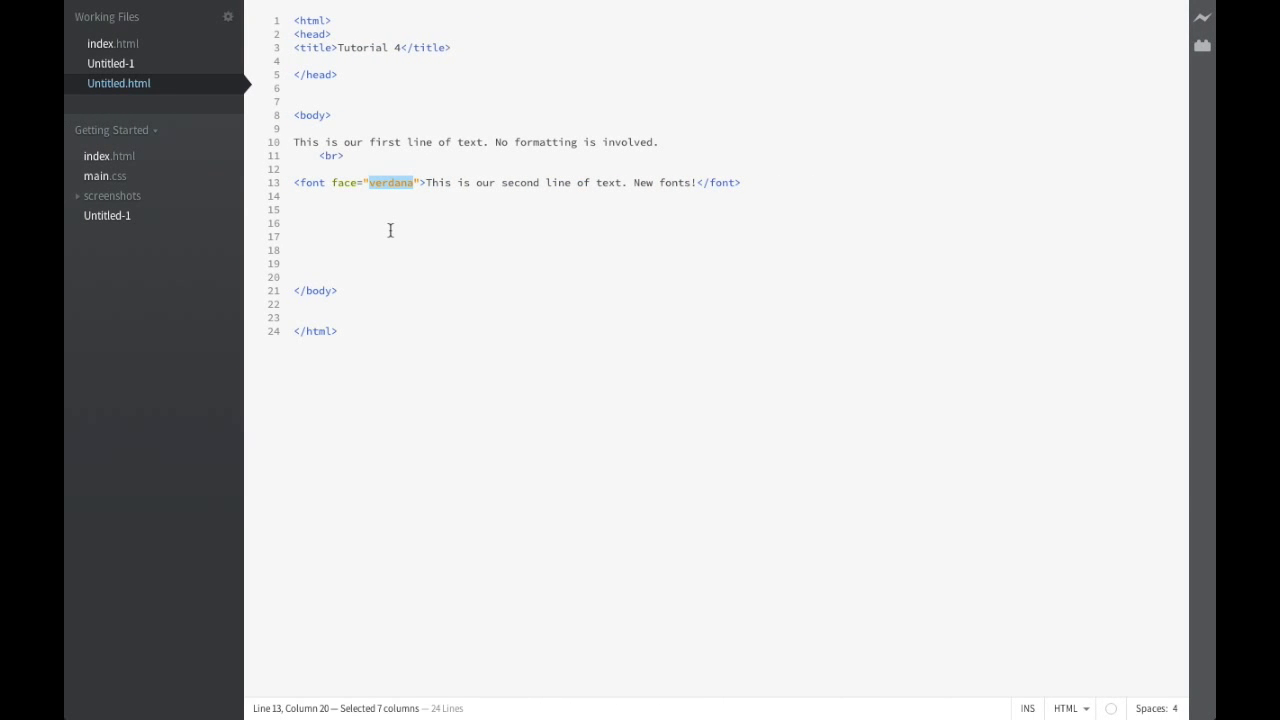
type("comic")
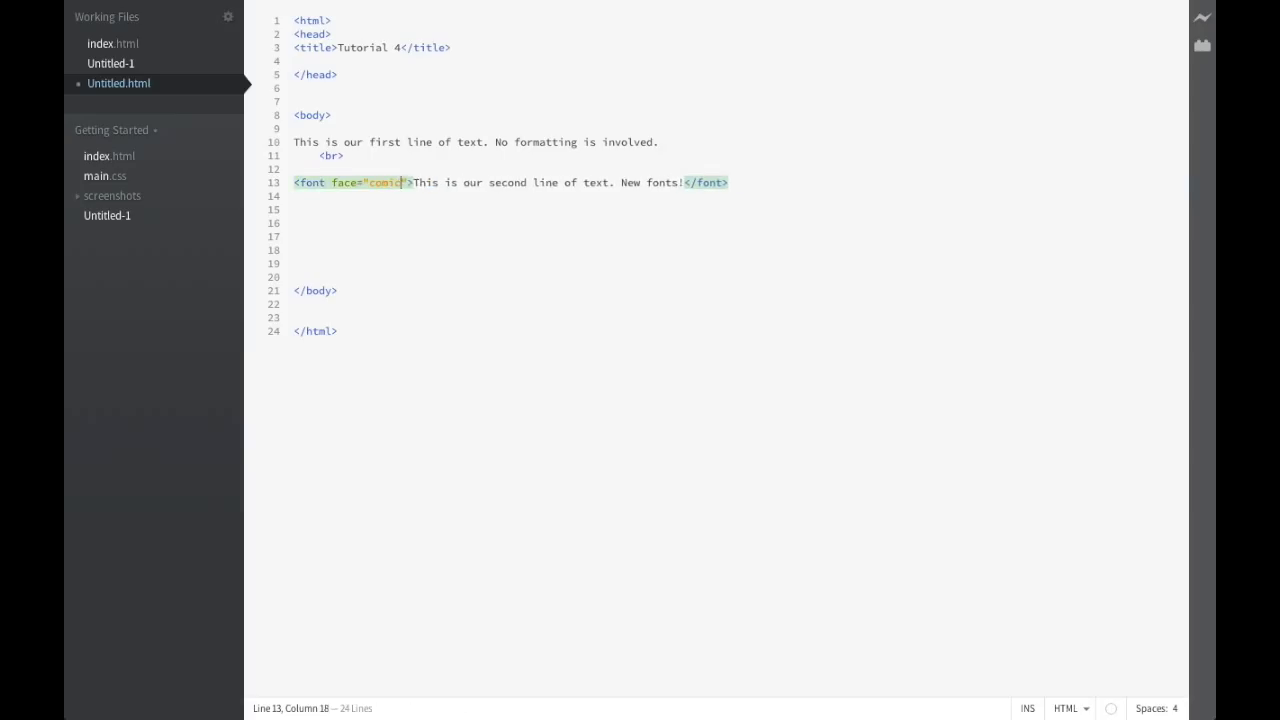
type("sans m")
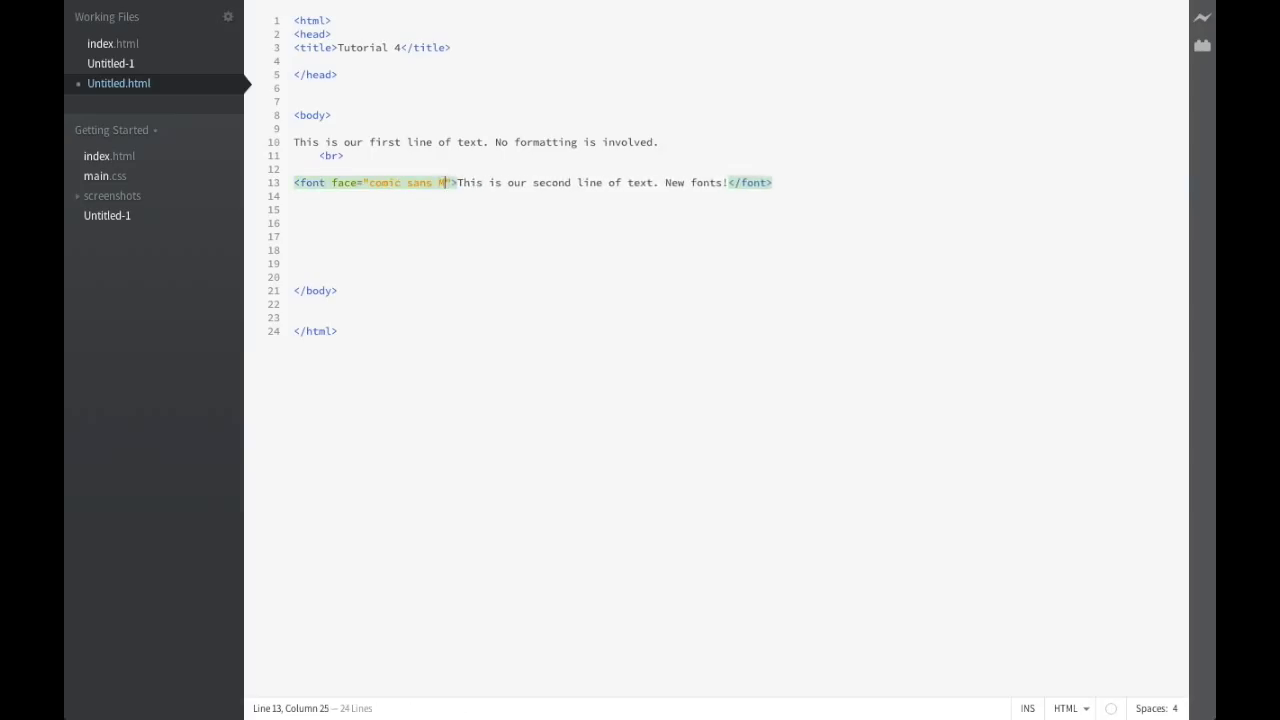
type("S")
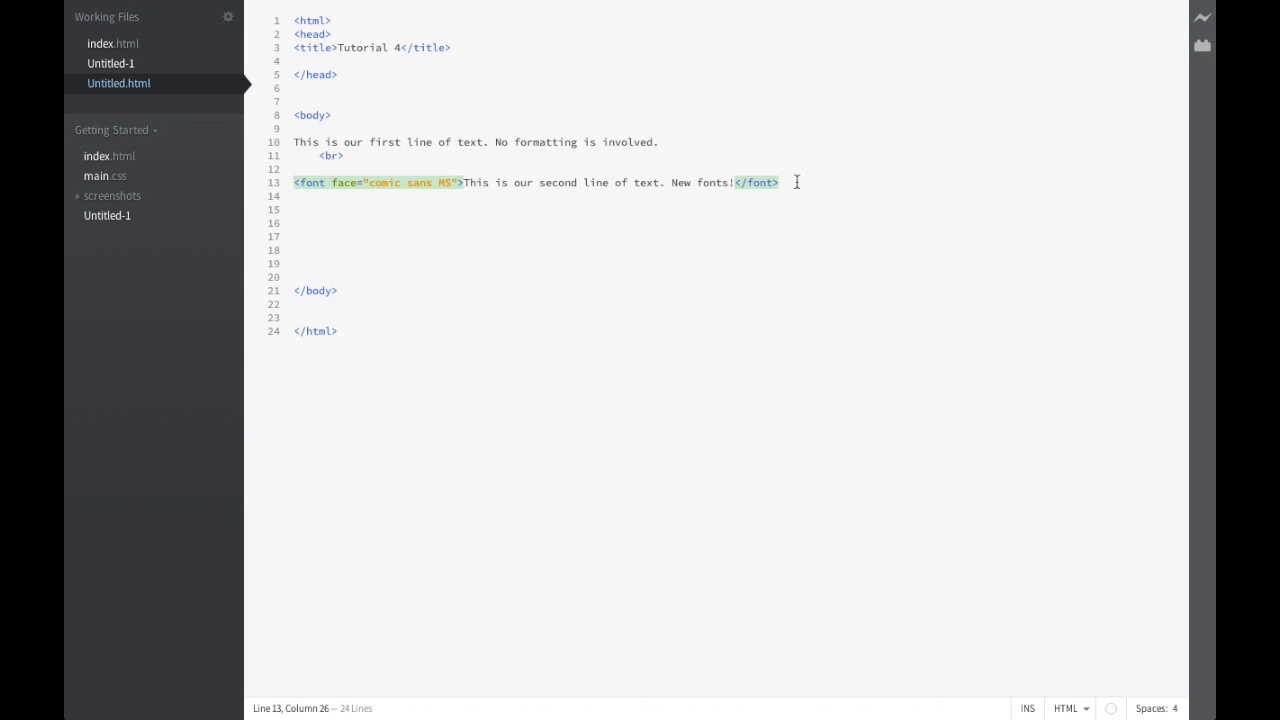
Step: Type the third line 'This is our third line of text. New sizes'
left_click(780, 182)
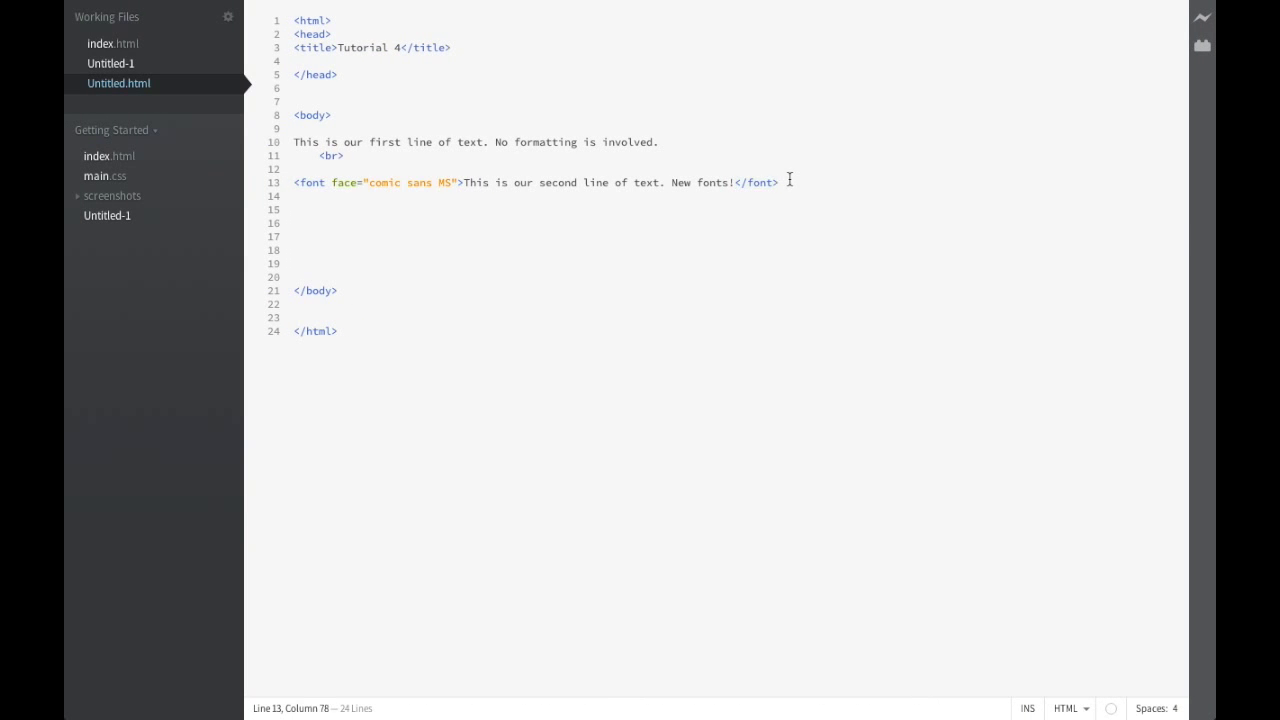
type("T")
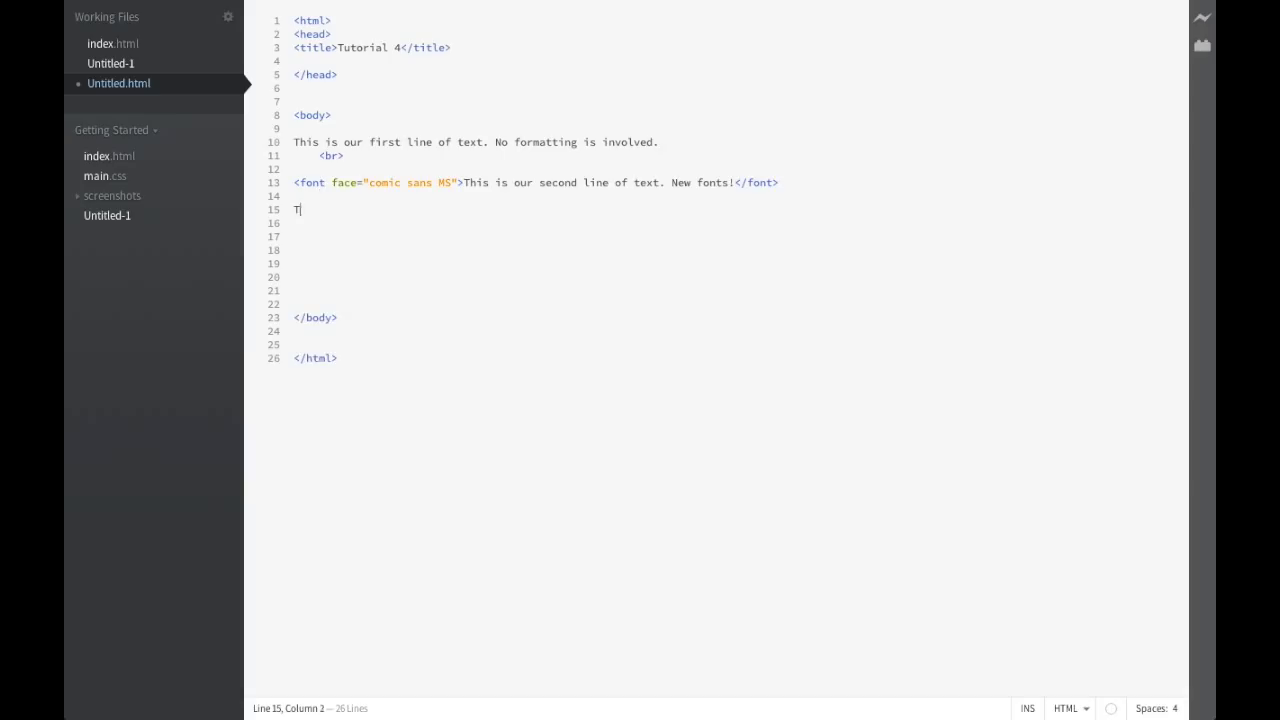
type("his is our")
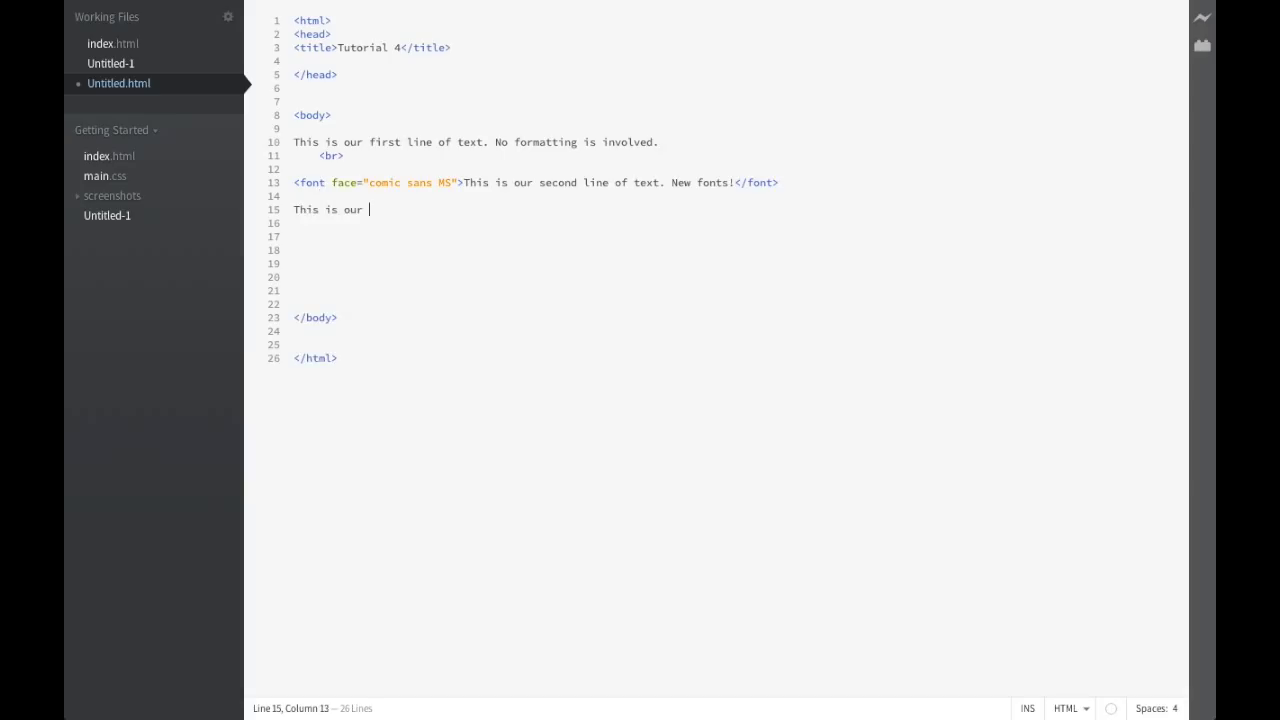
type("third")
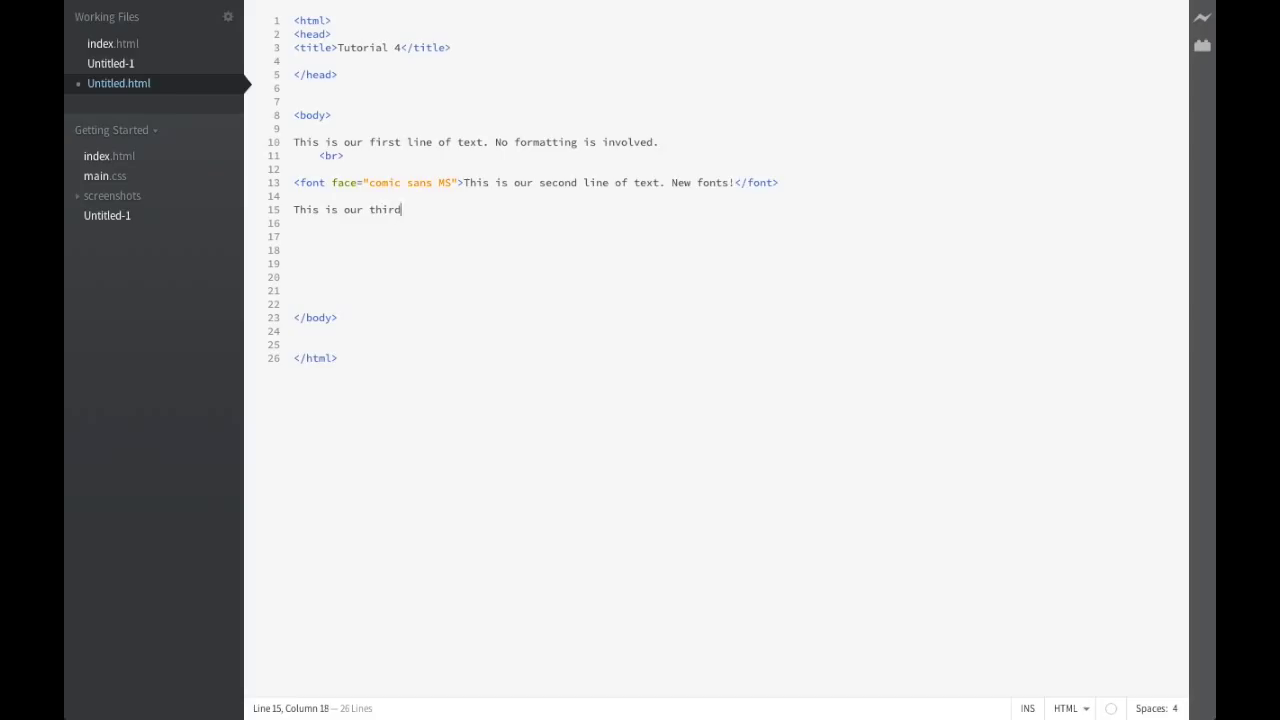
type("line of text")
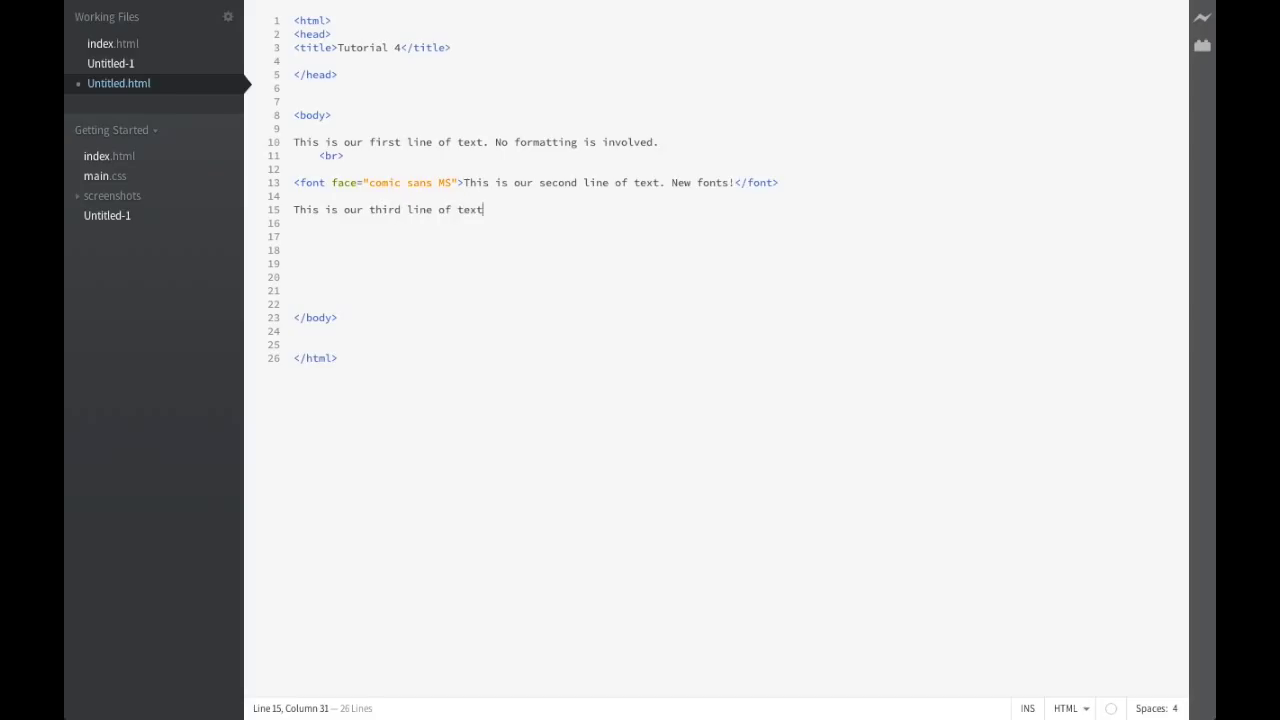
type(". New")
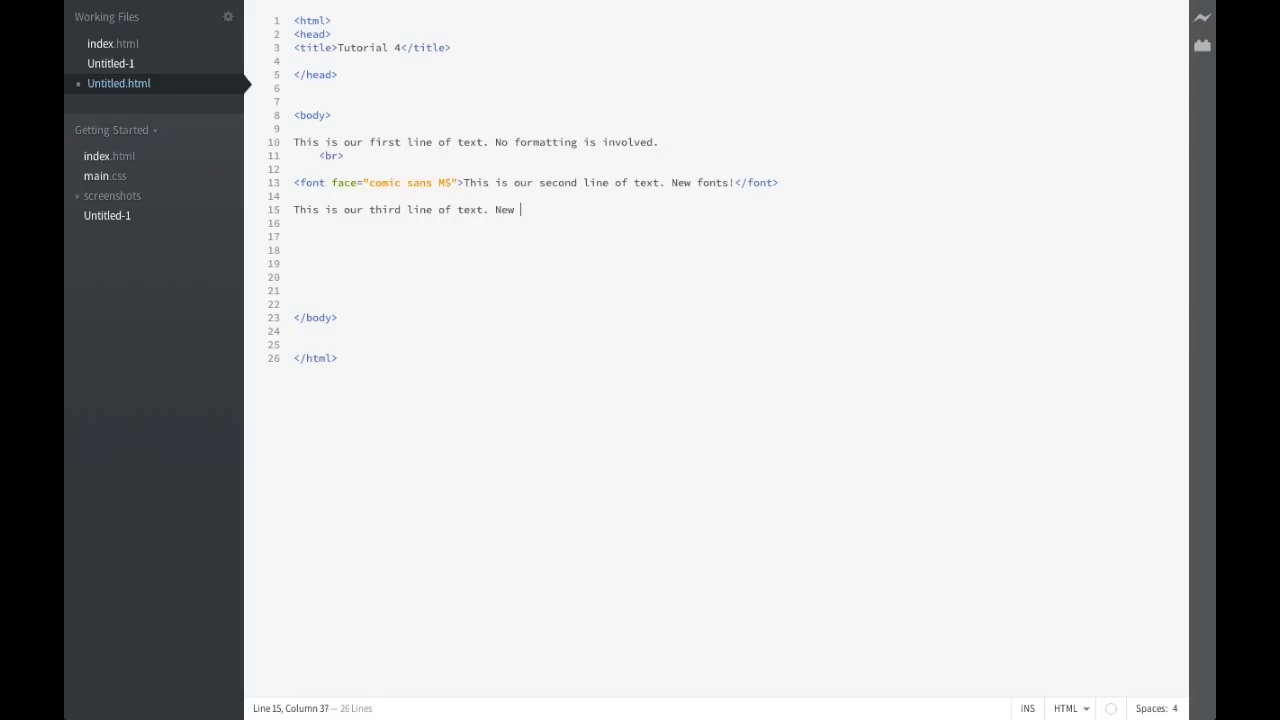
type("sizes")
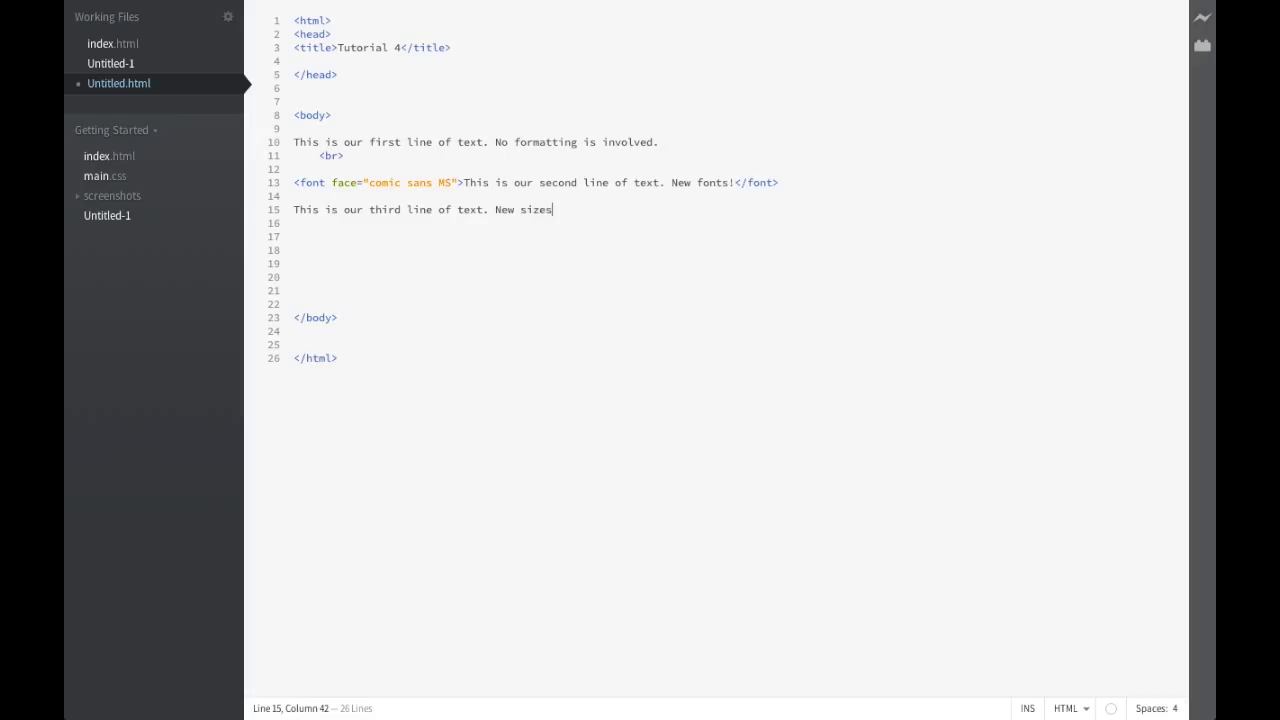
Step: Insert a <br> tag on a new line after the second line
left_click(318, 195)
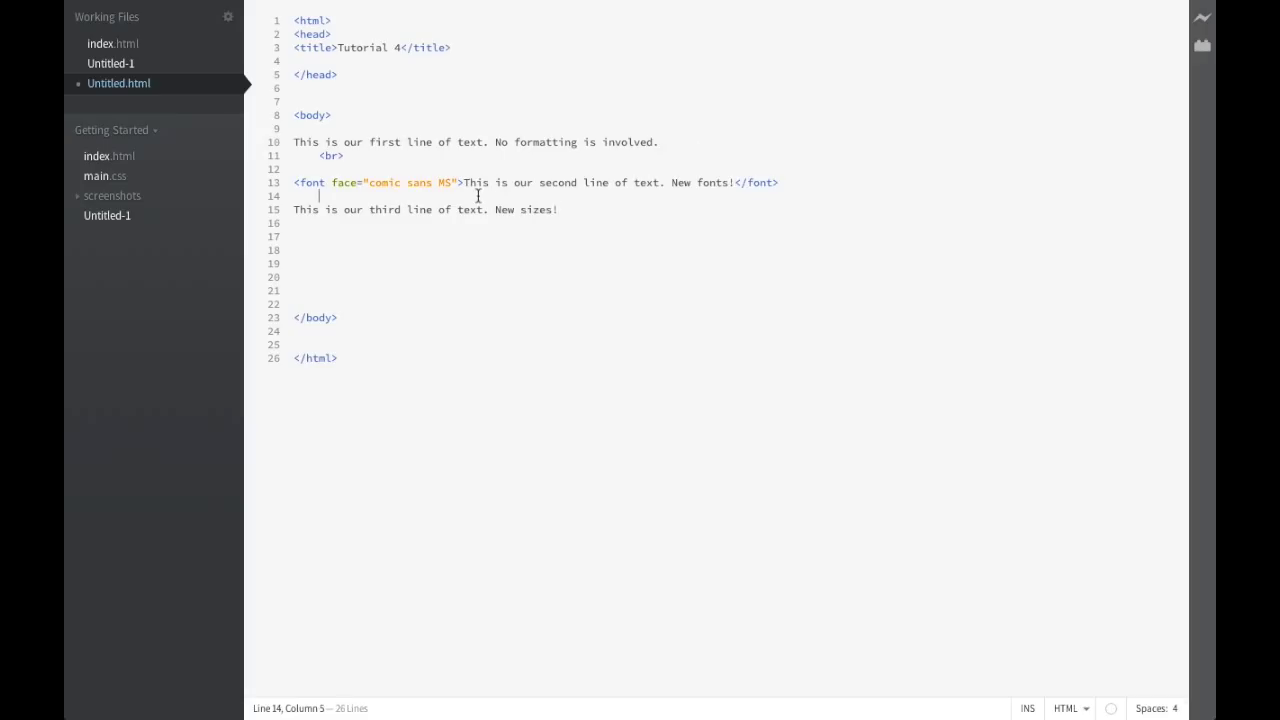
key("Return")
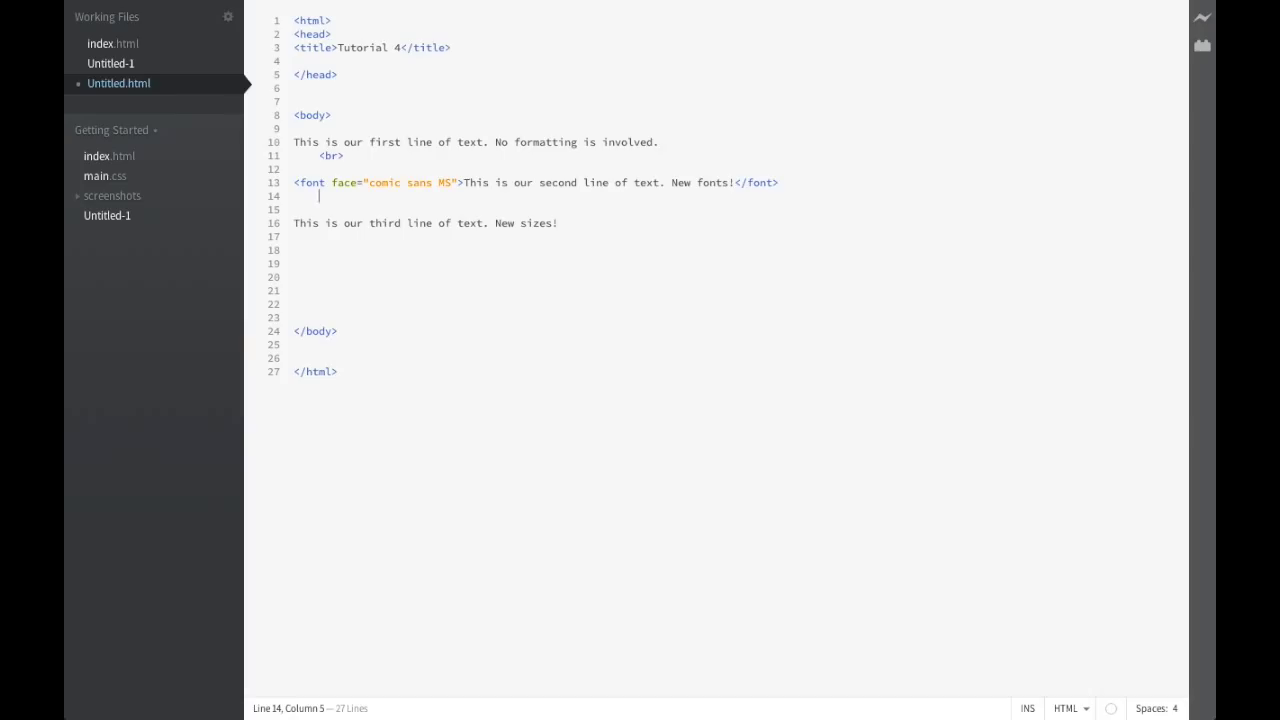
type("<br")
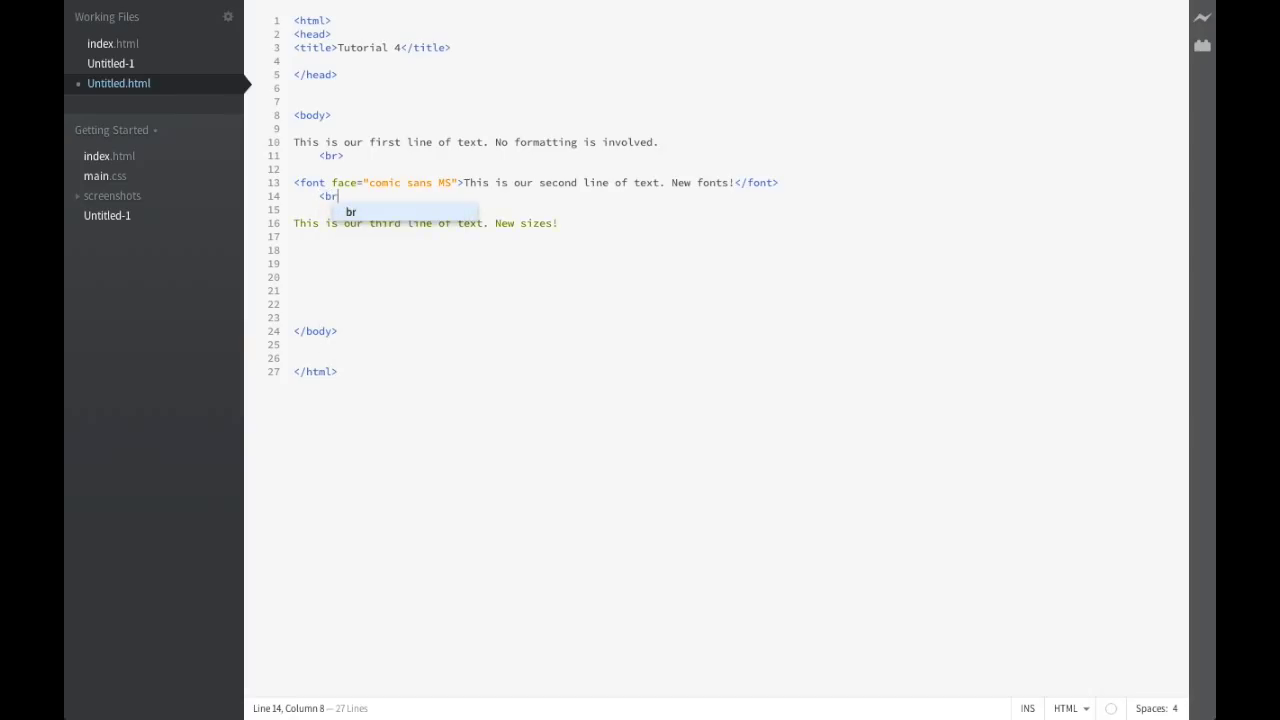
type(">")
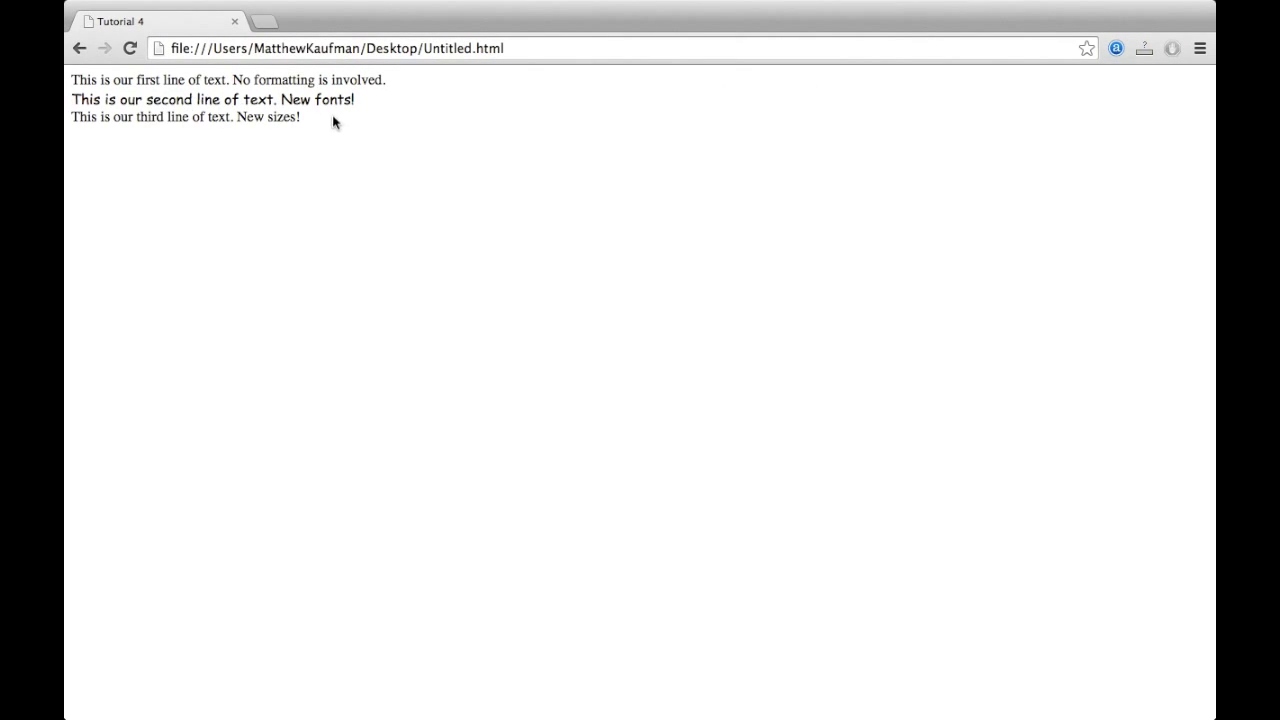
mouse_move(340, 155)
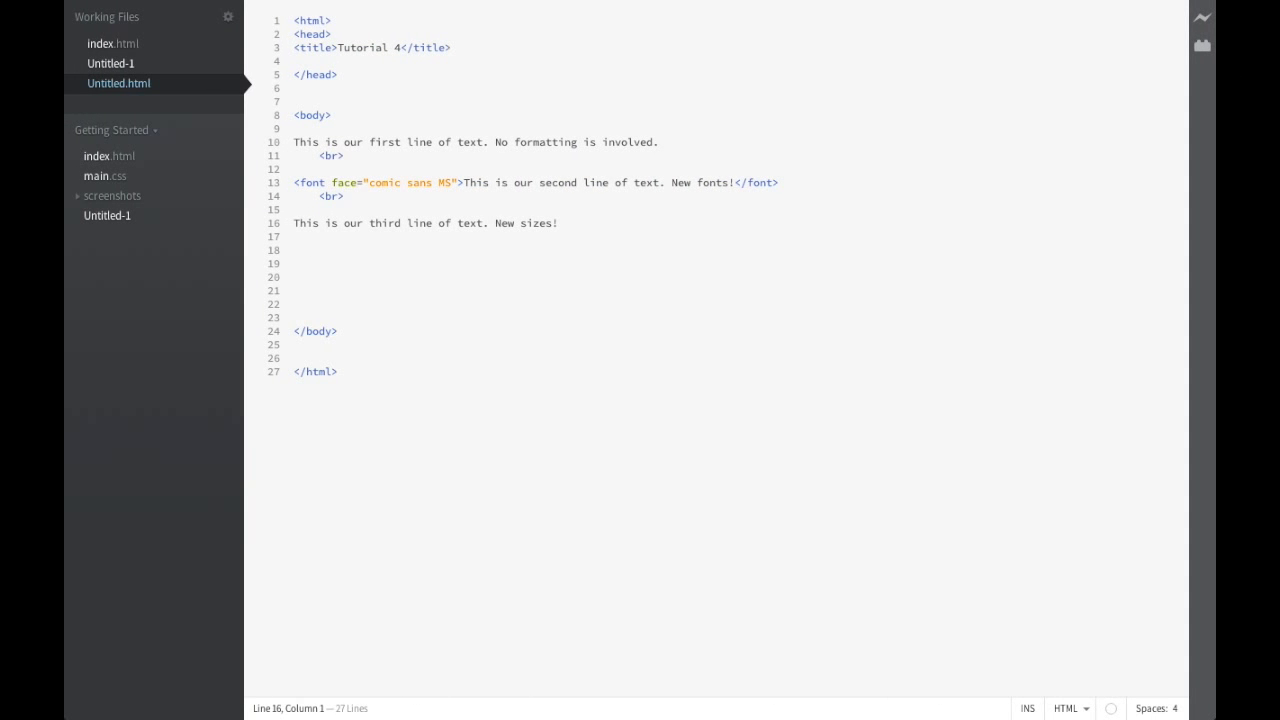
Step: Start a font tag with size="2" in front of the third line
type("<font")
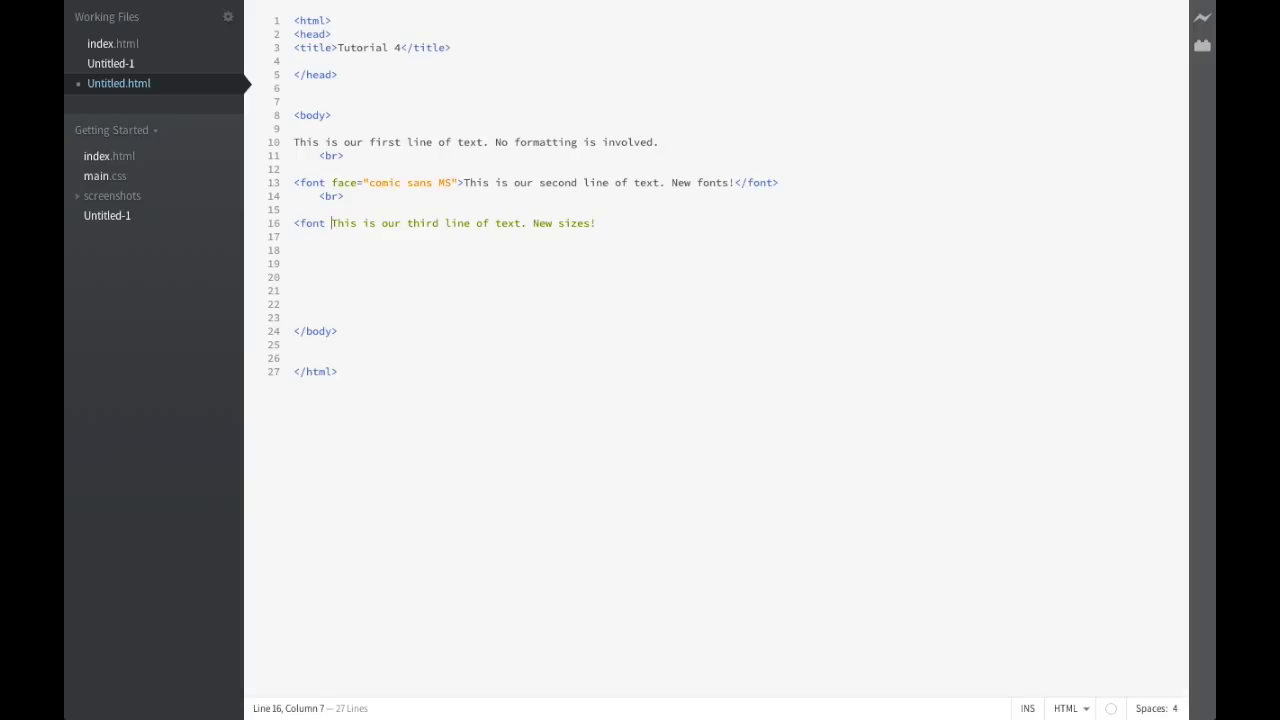
type("size")
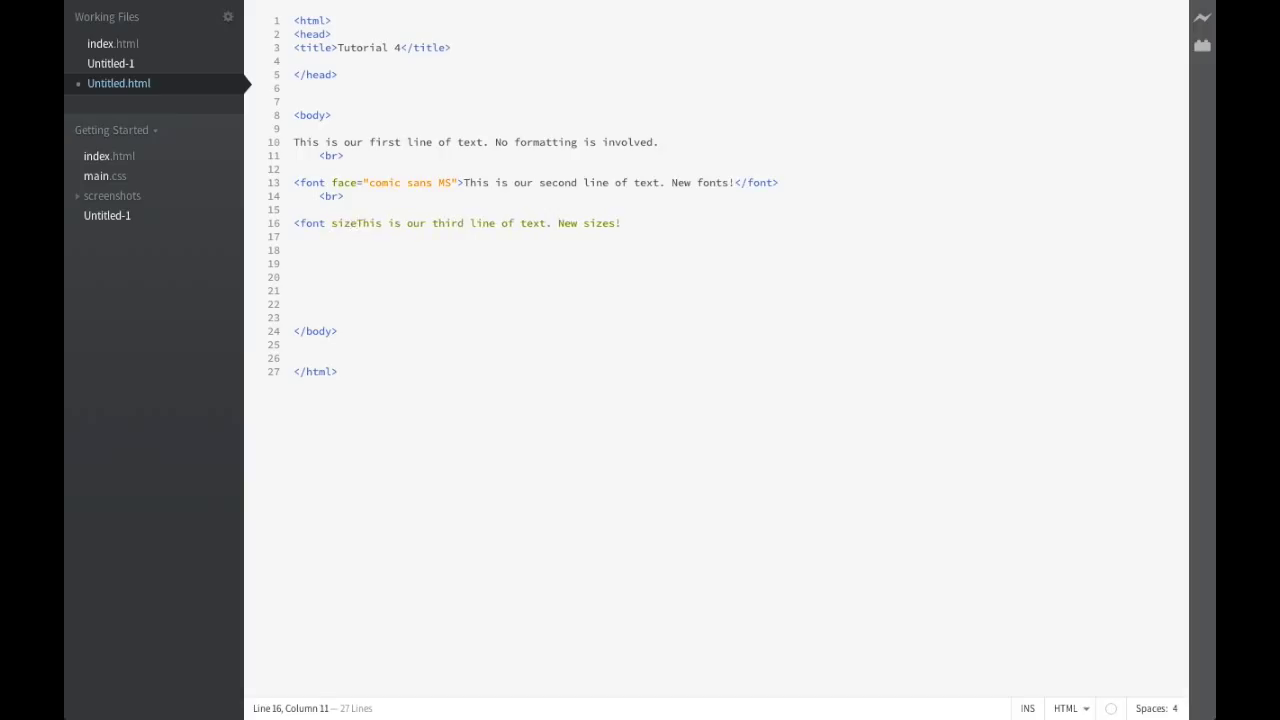
type("=")
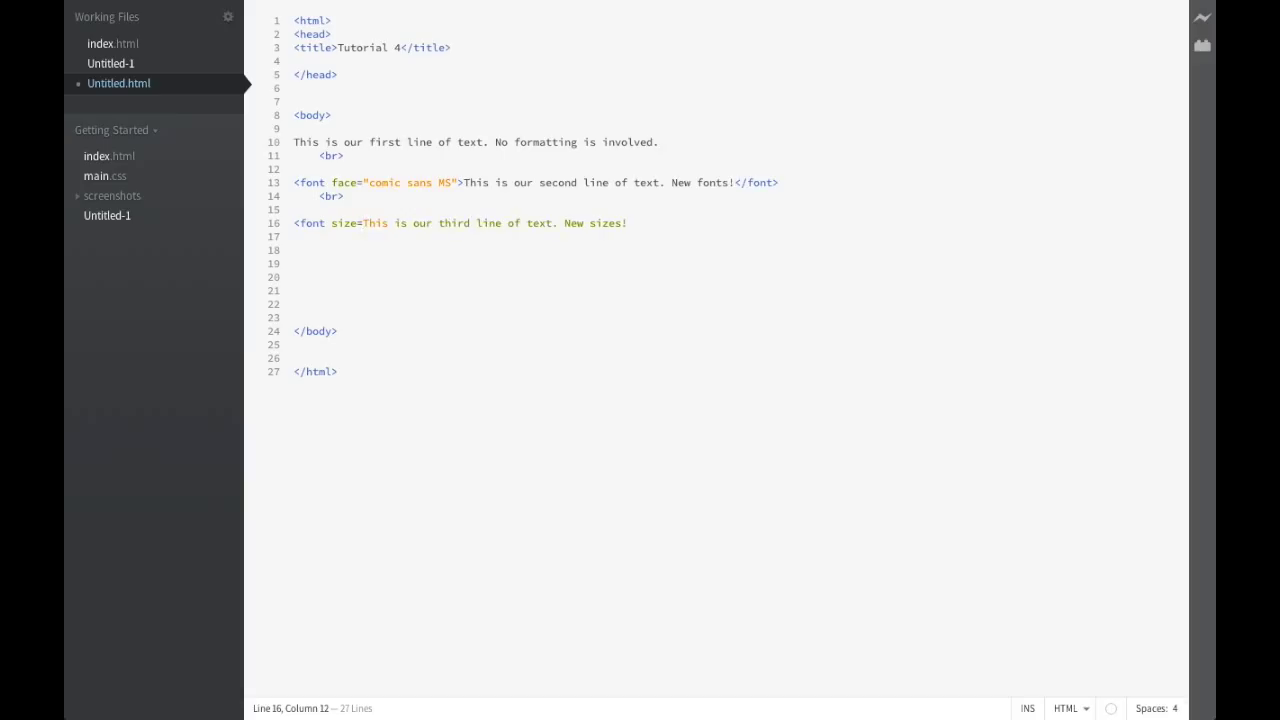
type("\"")
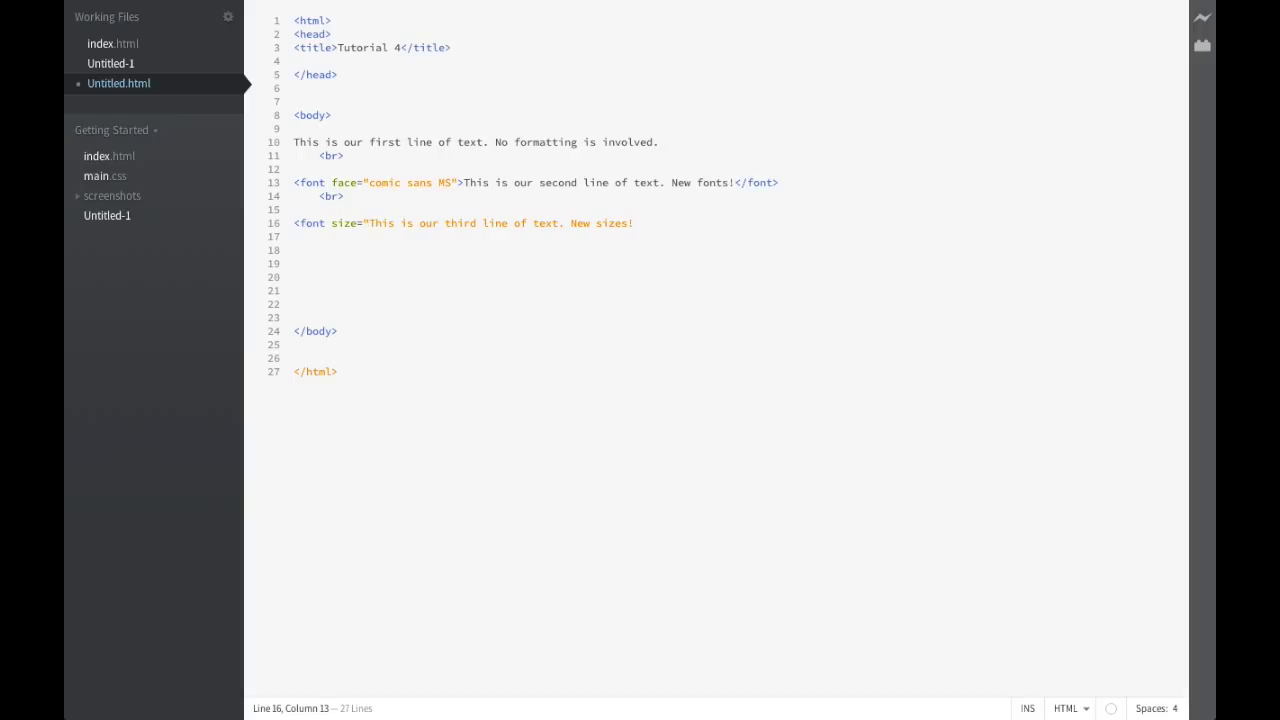
type("2\"")
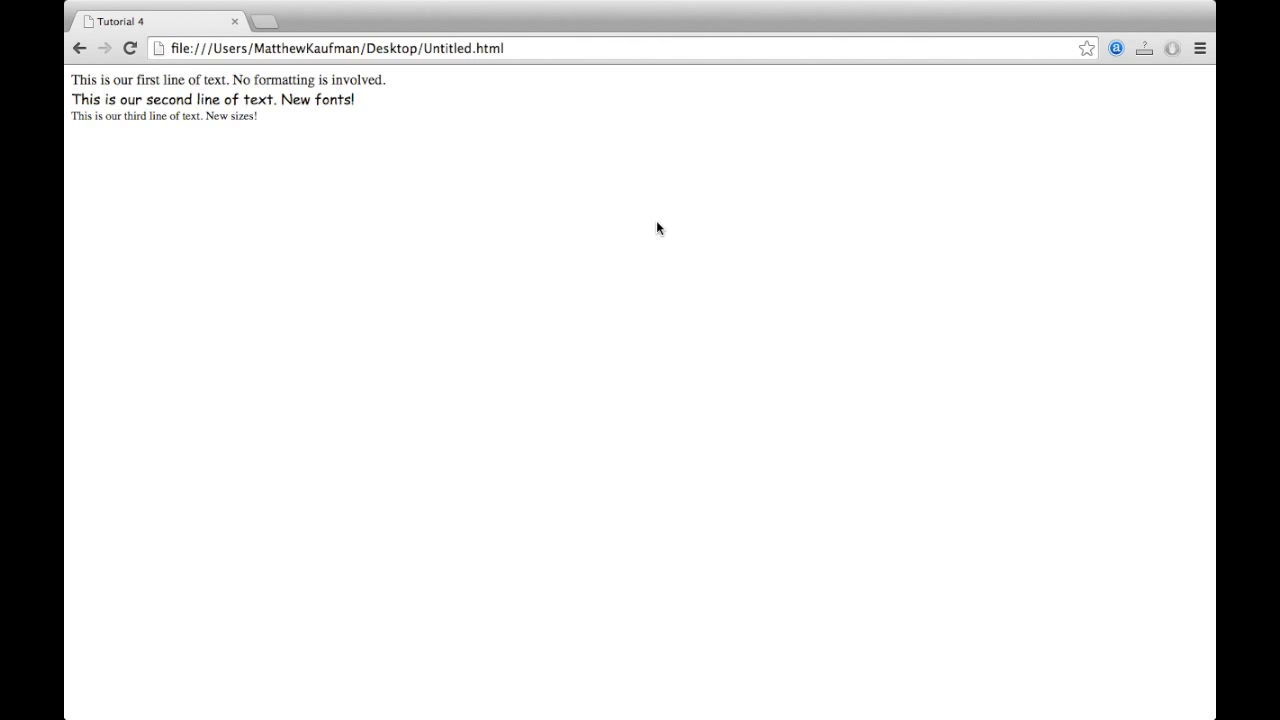
mouse_move(536, 316)
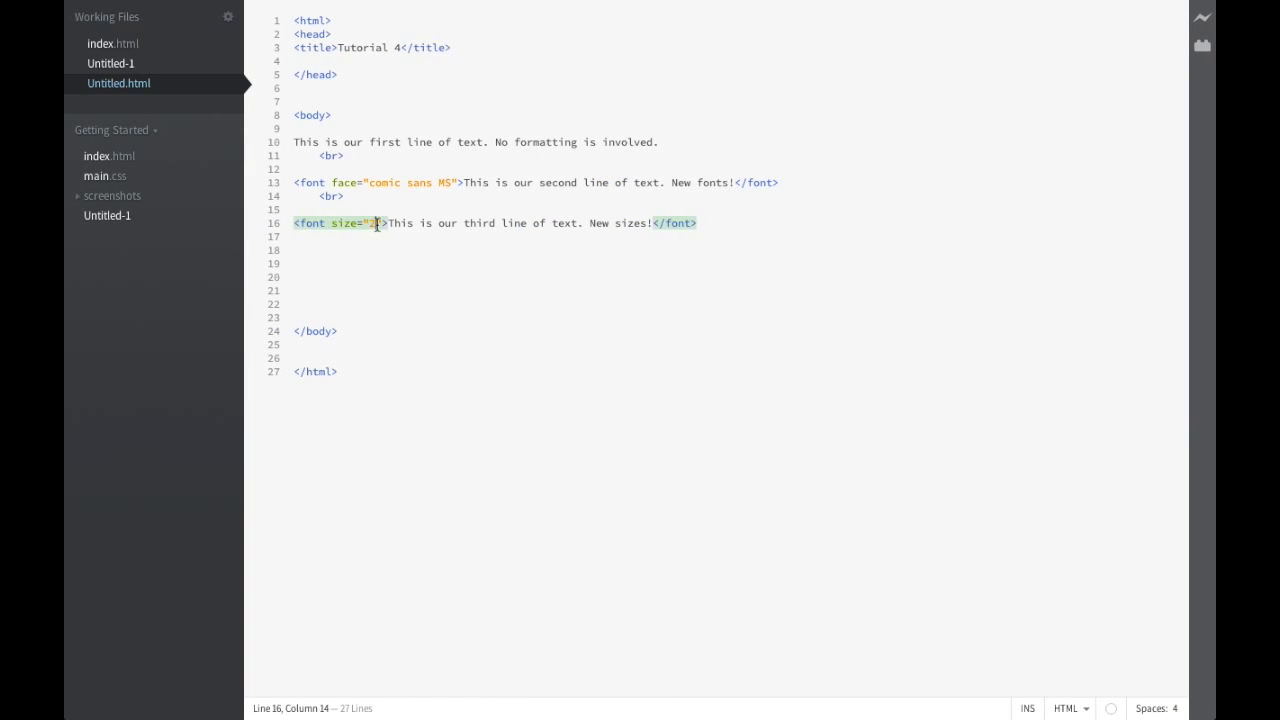
Step: Delete the size value 2 to make the third line's font larger
key("Backspace")
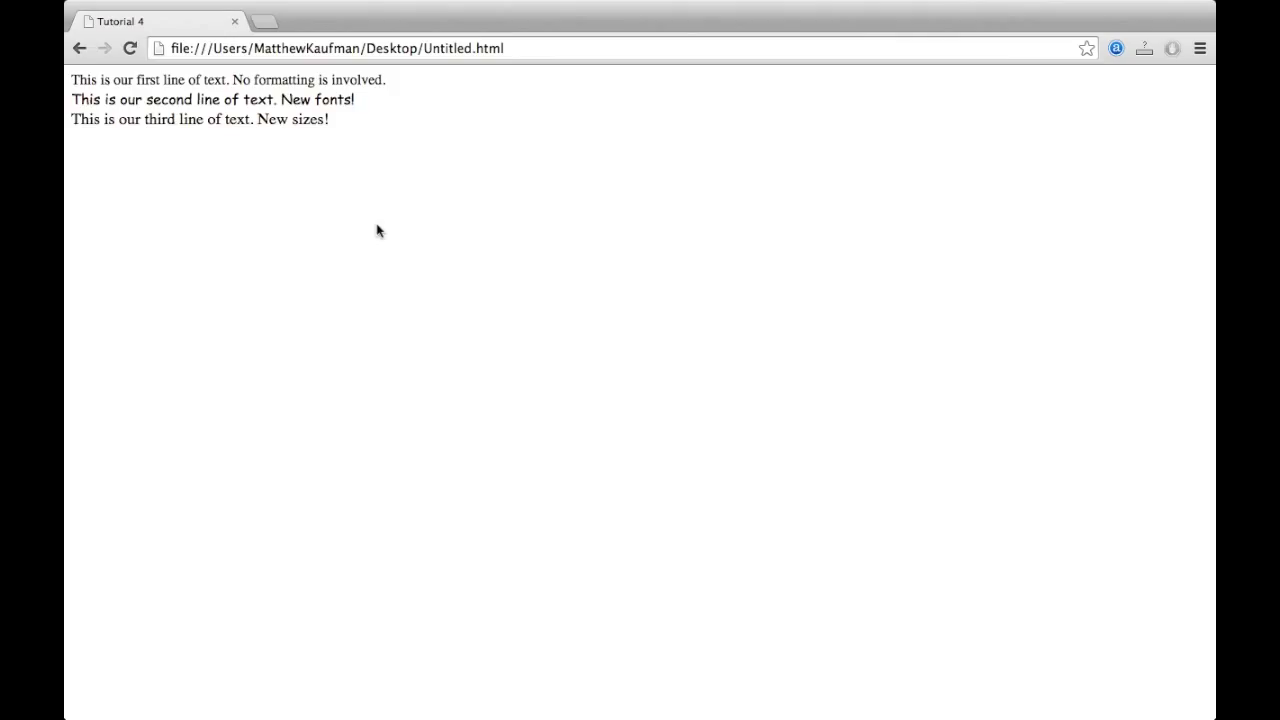
mouse_move(140, 135)
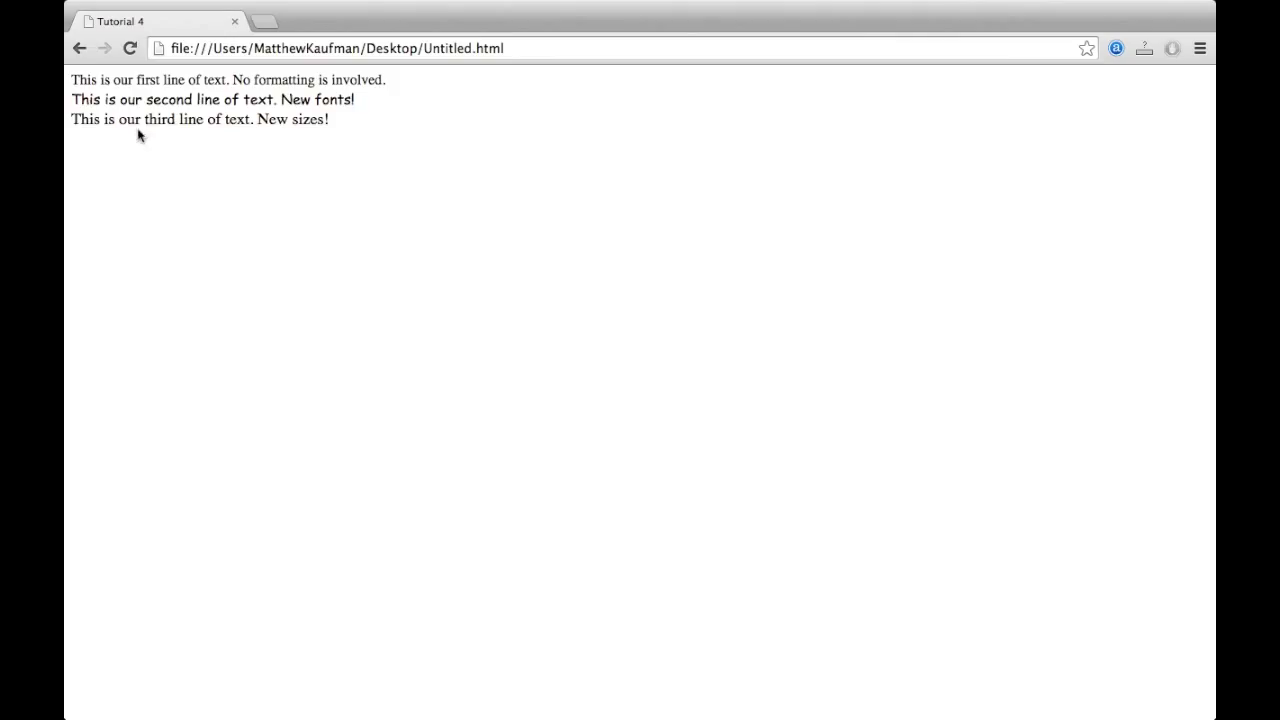
mouse_move(266, 230)
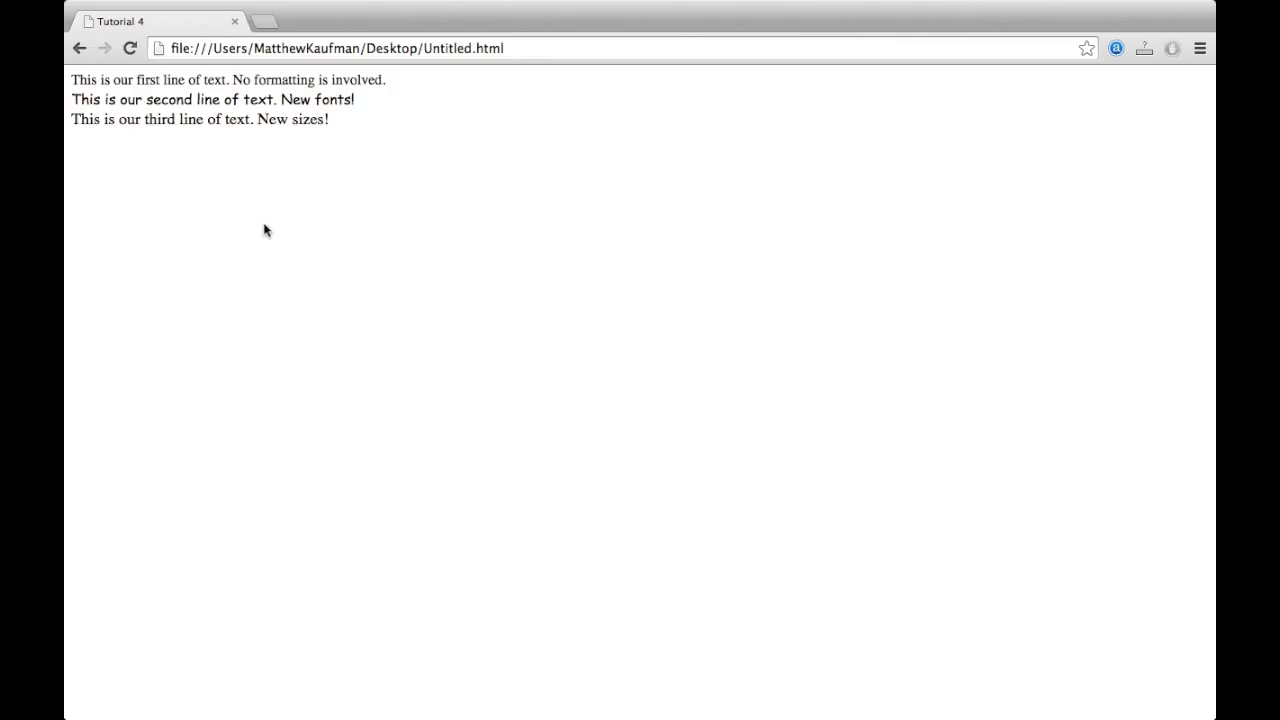
mouse_move(281, 249)
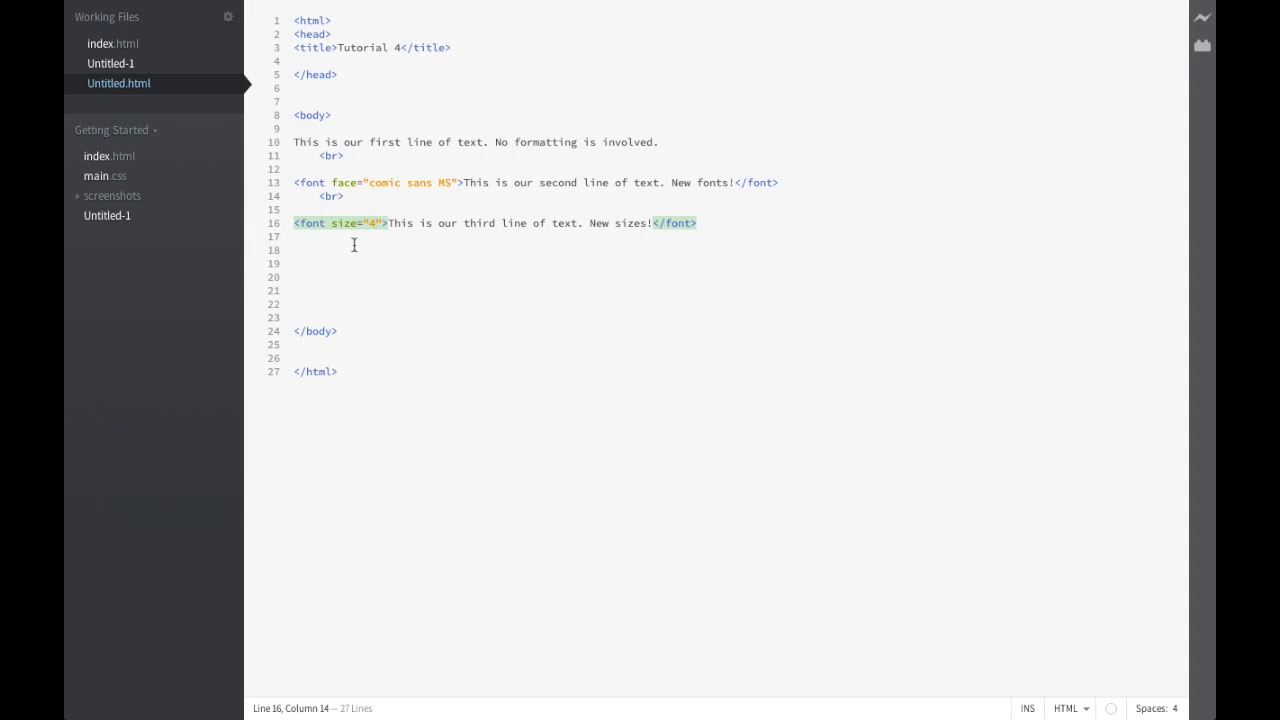
Step: Try a size of 6, then set the third line's font size to 1
type("6")
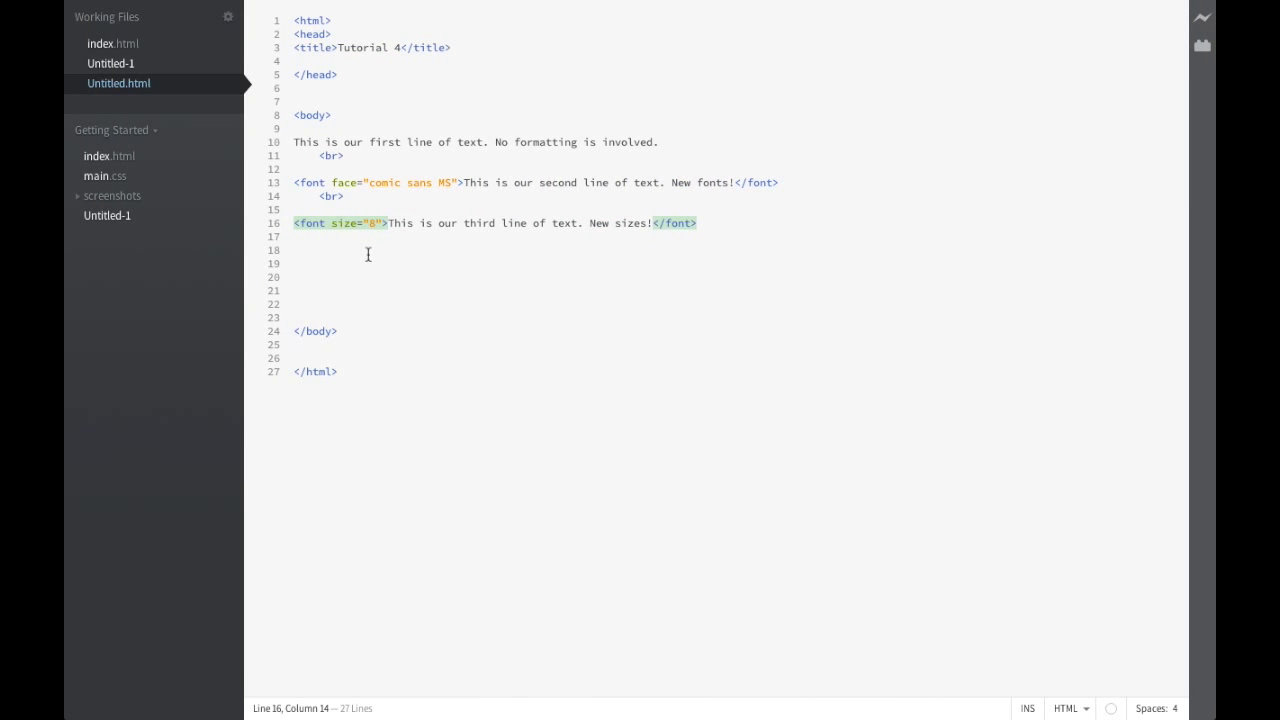
type("1")
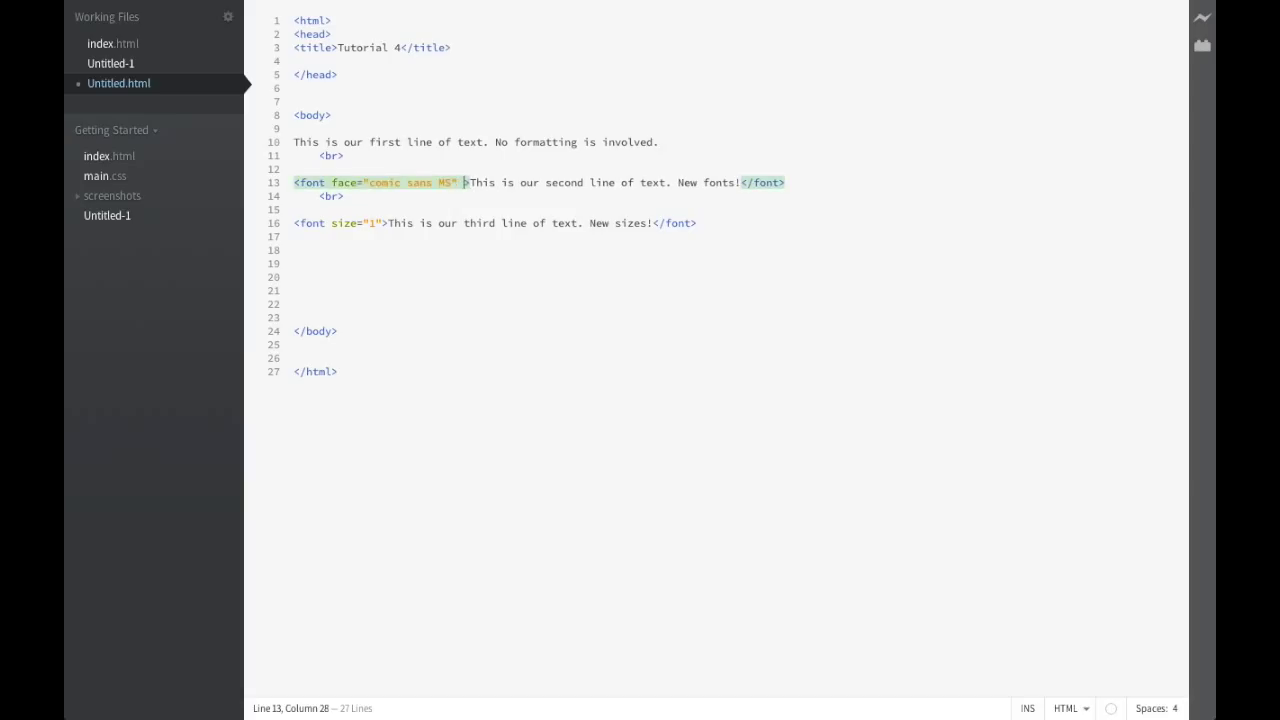
Step: Add size="5" to the Comic Sans font tag and return to Brackets
type("size")
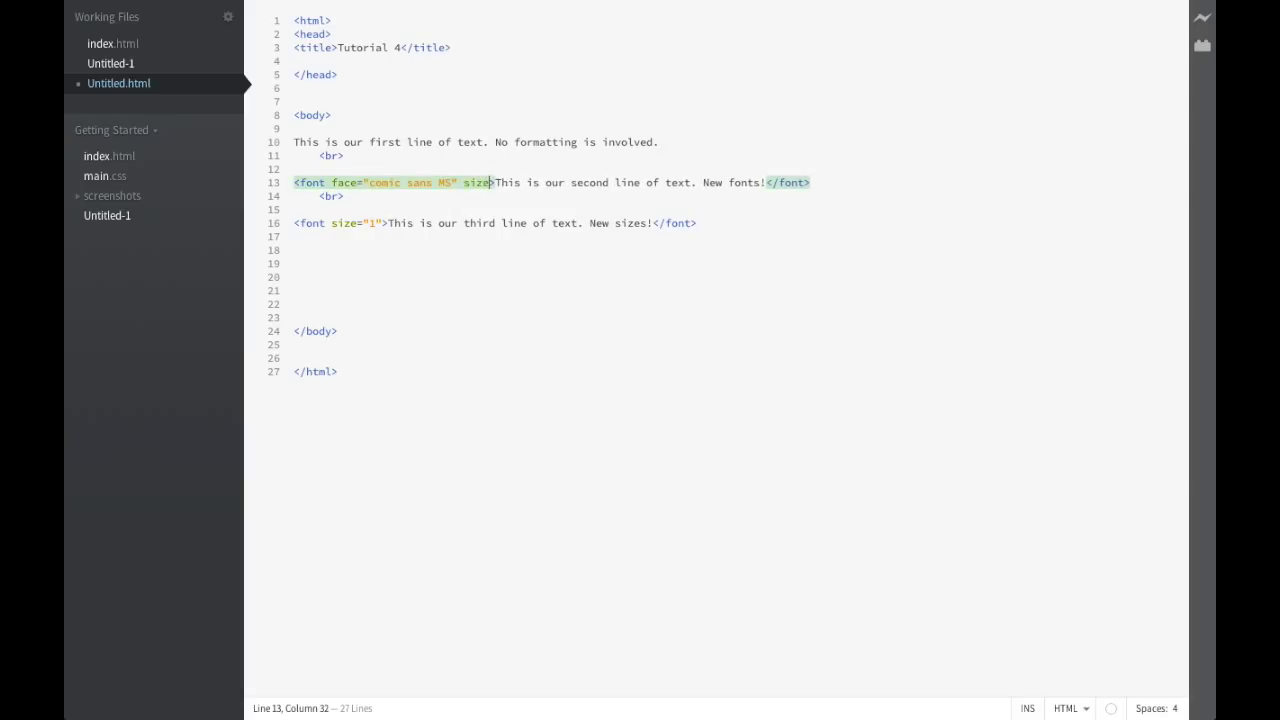
type("=\"")
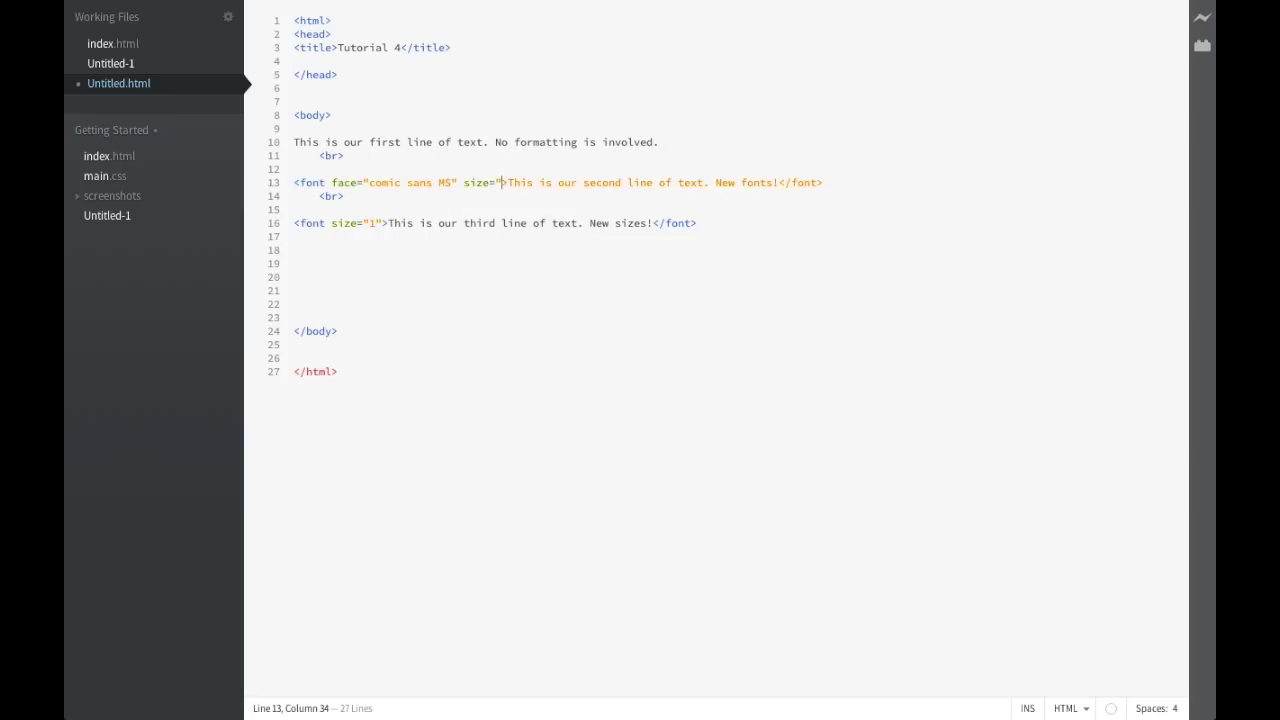
type("5")
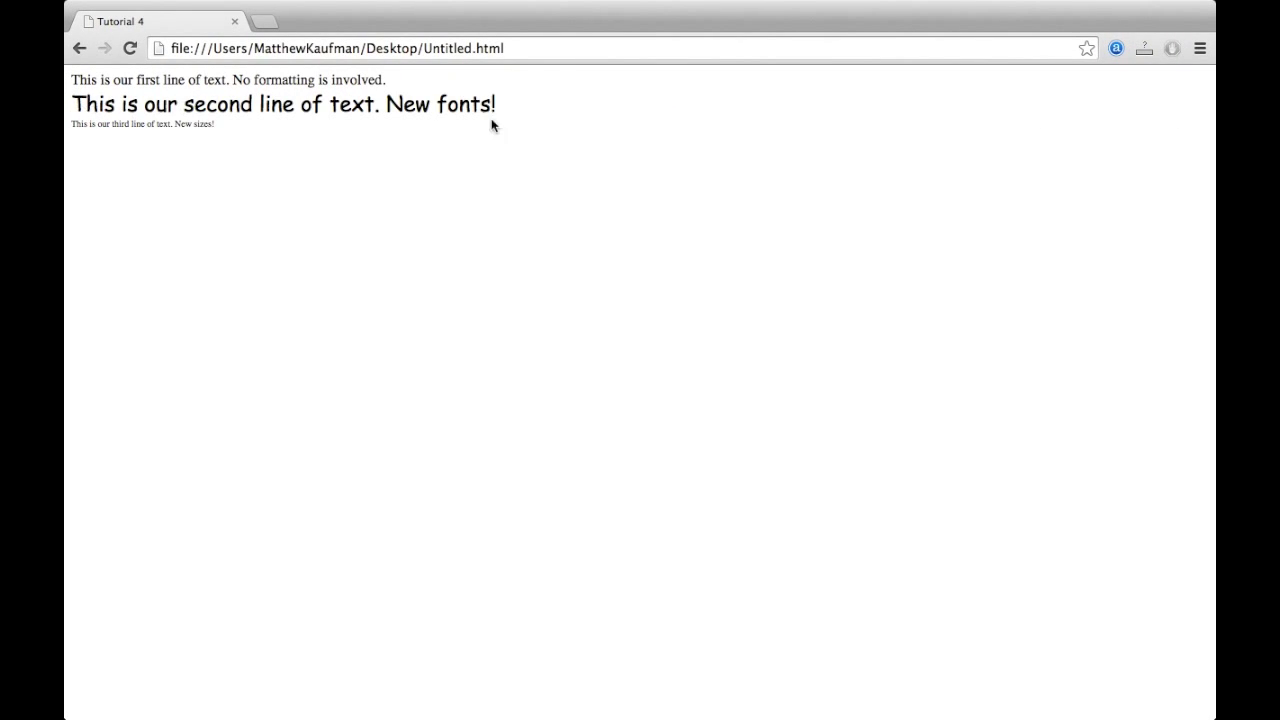
mouse_move(491, 199)
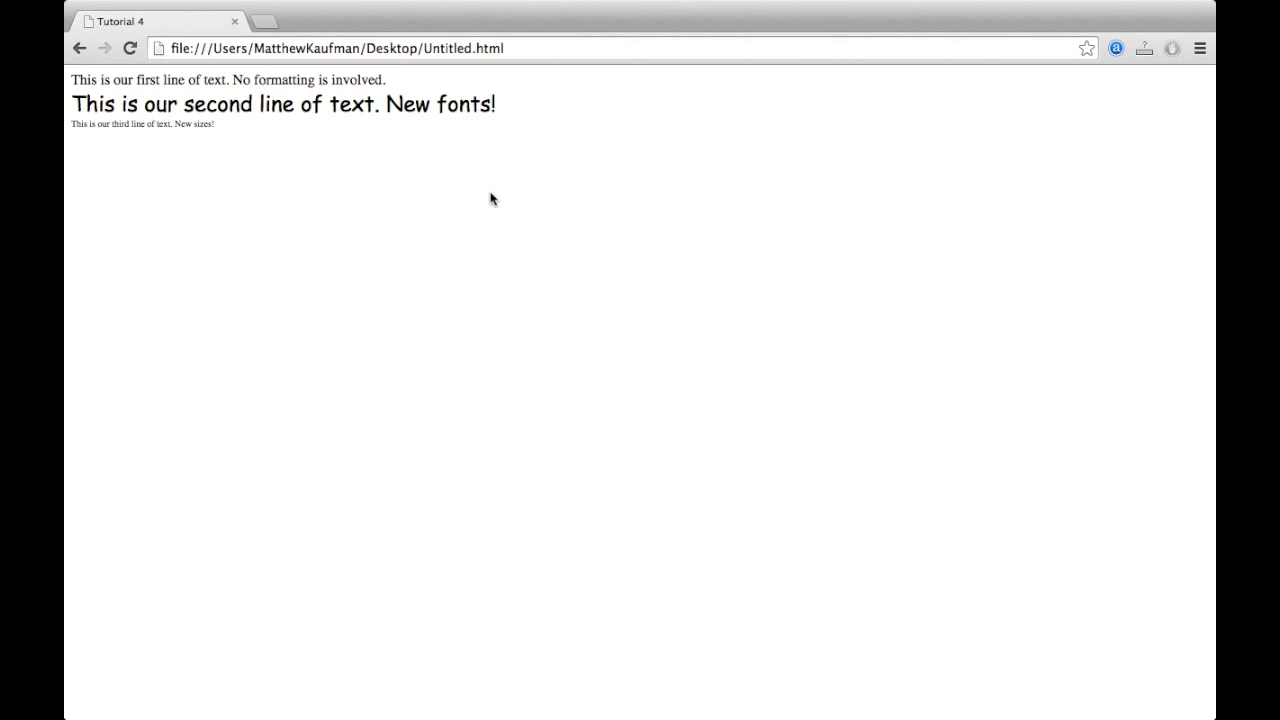
key("alt+tab")
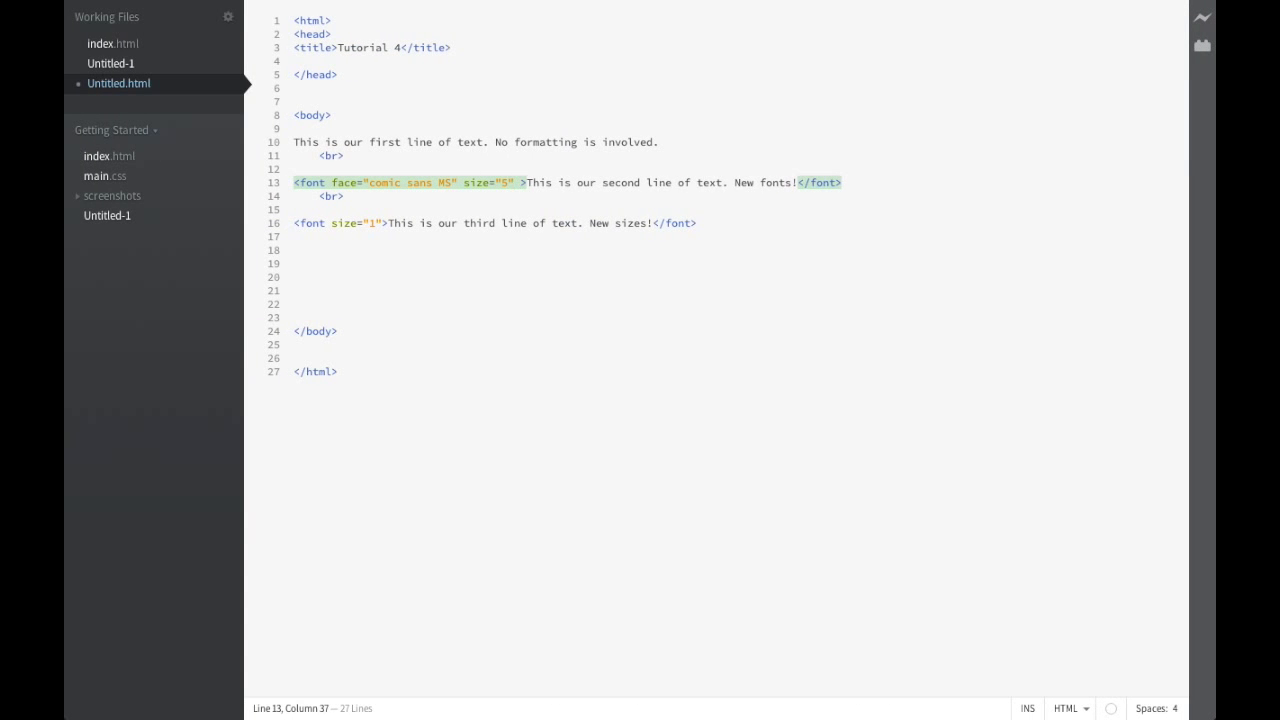
Step: Type color="red" into line 13's Comic Sans MS size-5 font tag
type("color")
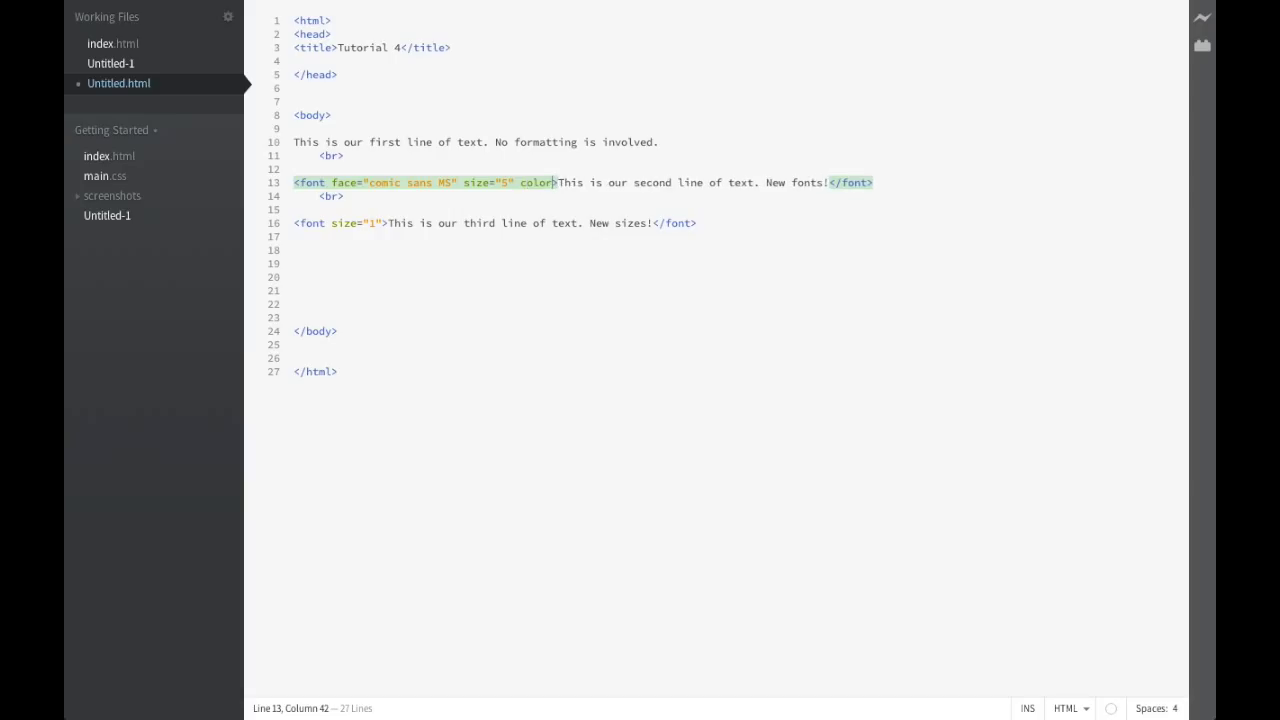
type("=\"")
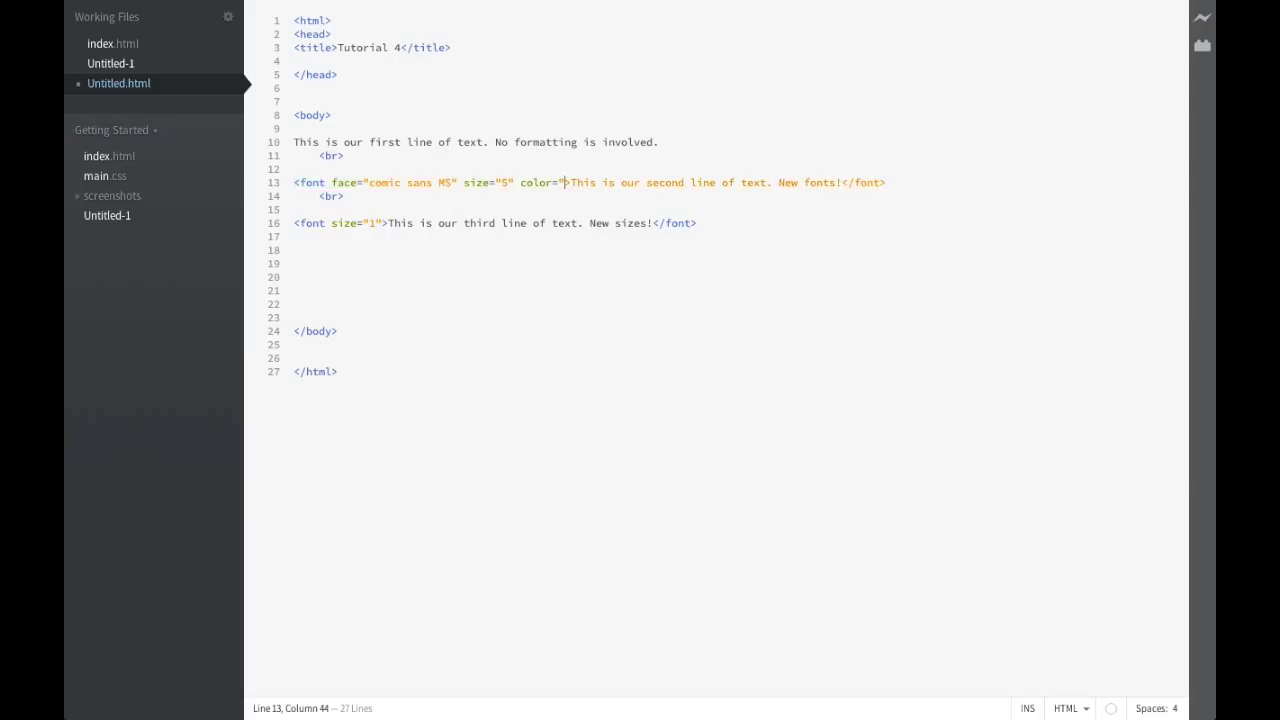
type("red")
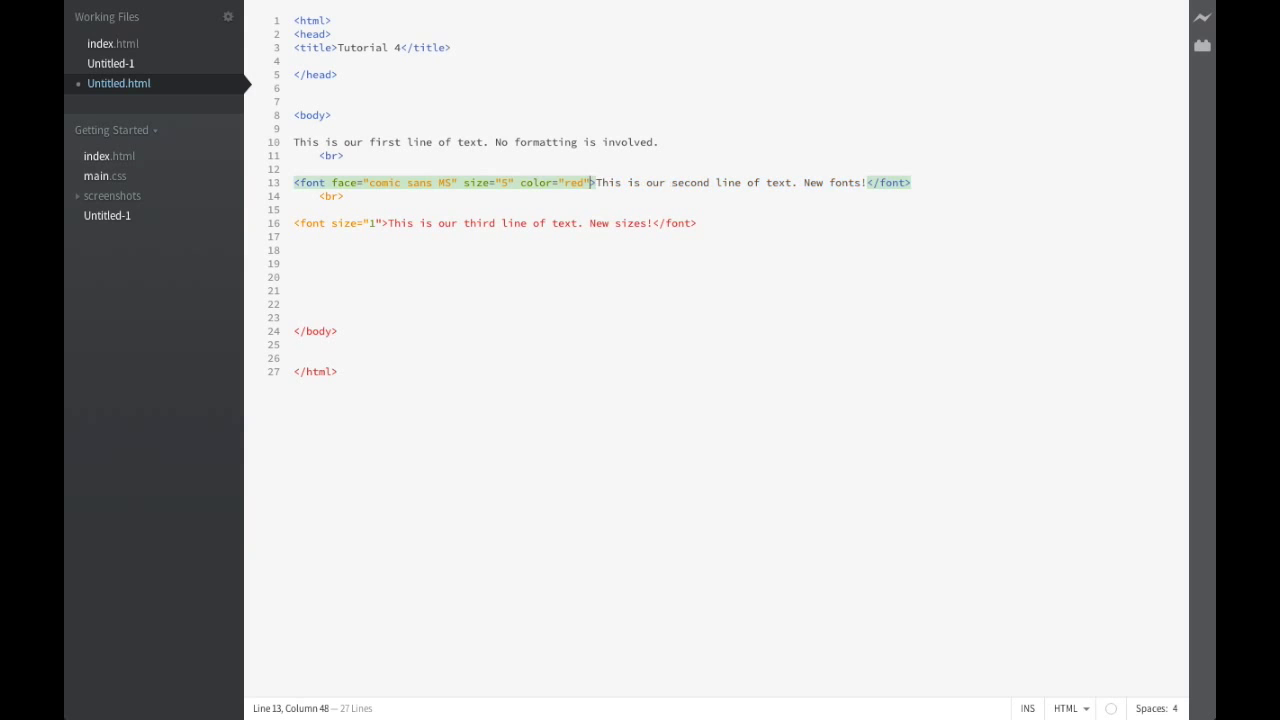